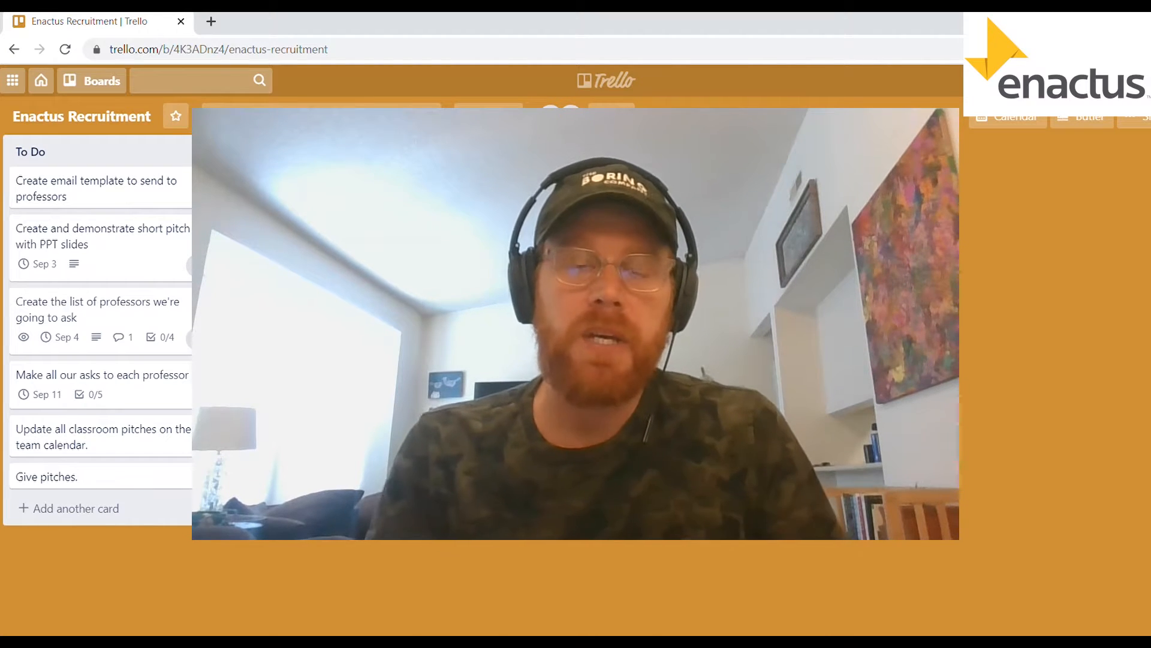
Step: Open the 'Create email template to send to professors' card from the To Do list
left_click(96, 188)
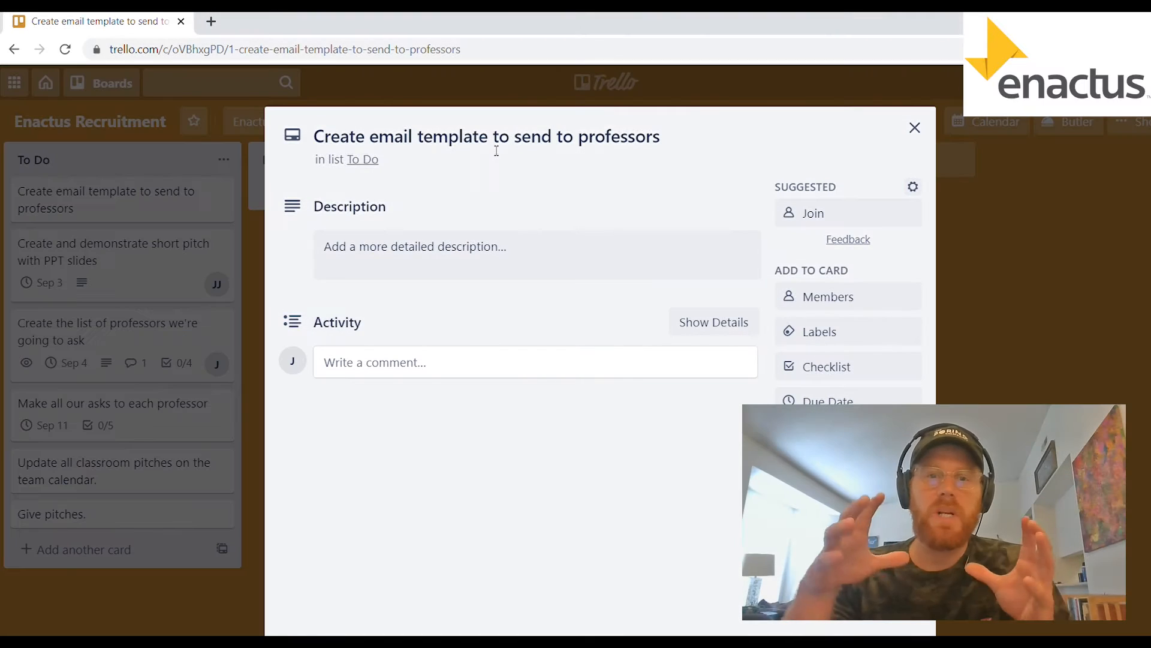
Step: Save the description 'Remember to be very specific about the call to action -- what are we asking of each professor'
left_click(537, 246)
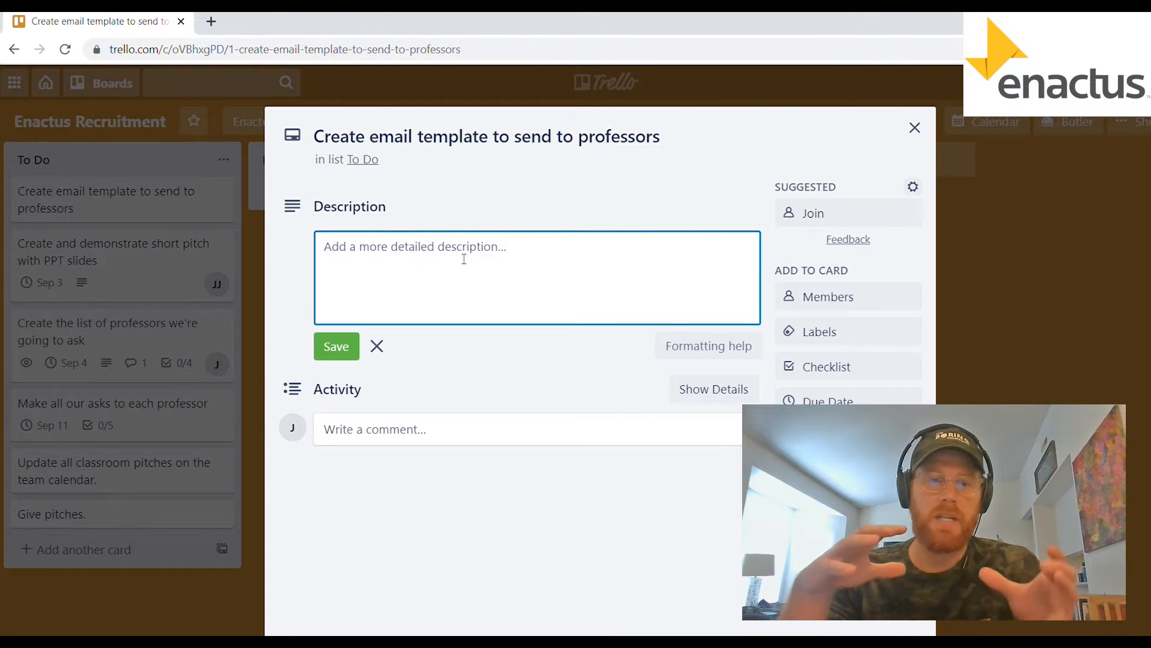
type("Remember to")
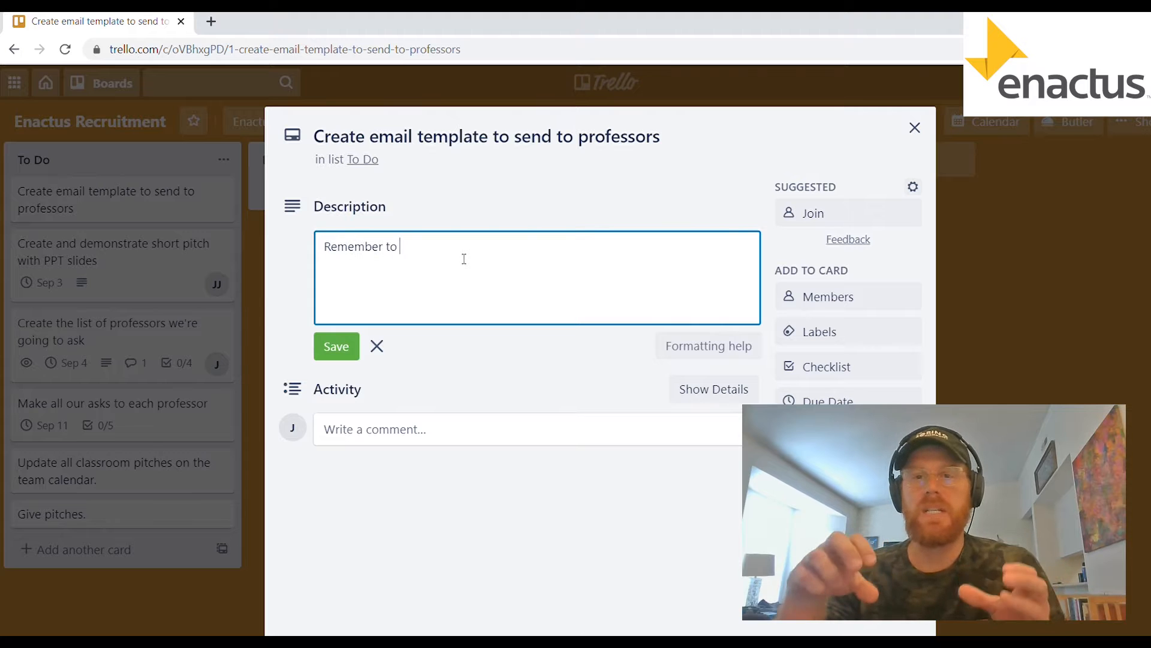
type("be very s")
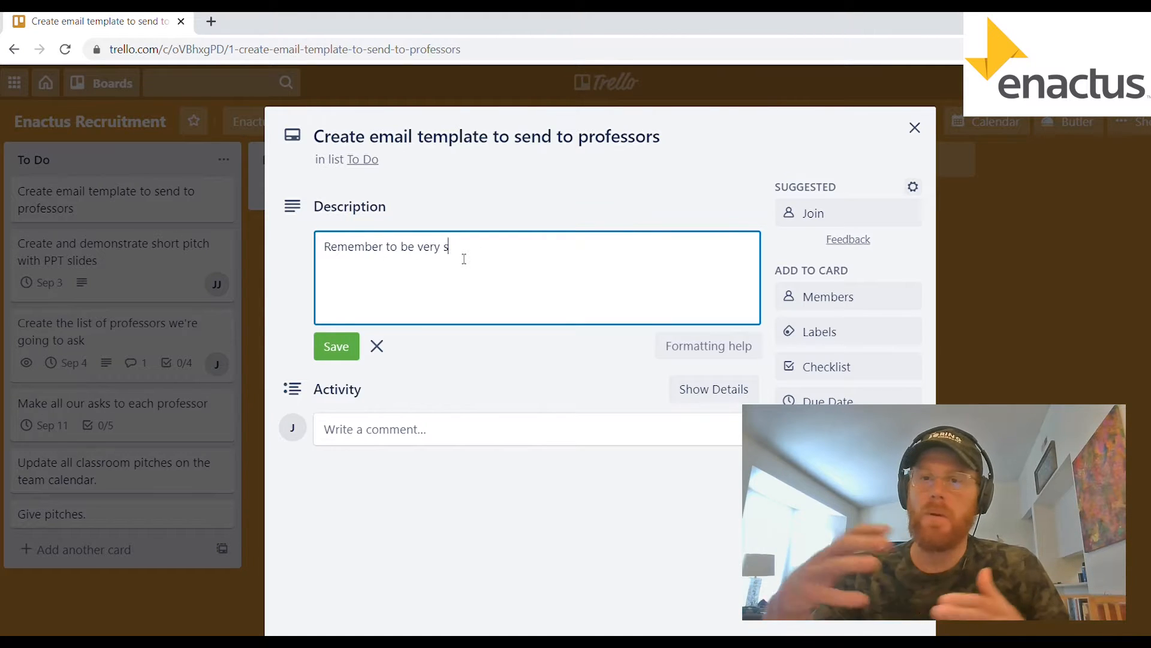
type("pecific about the c")
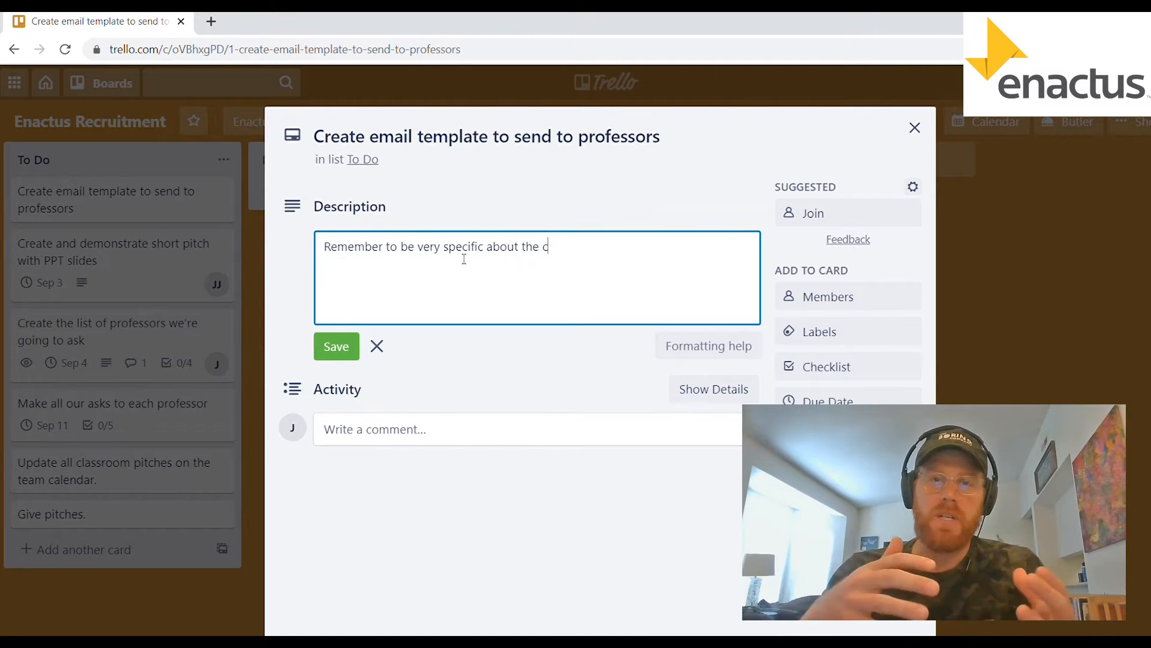
type("all to action --")
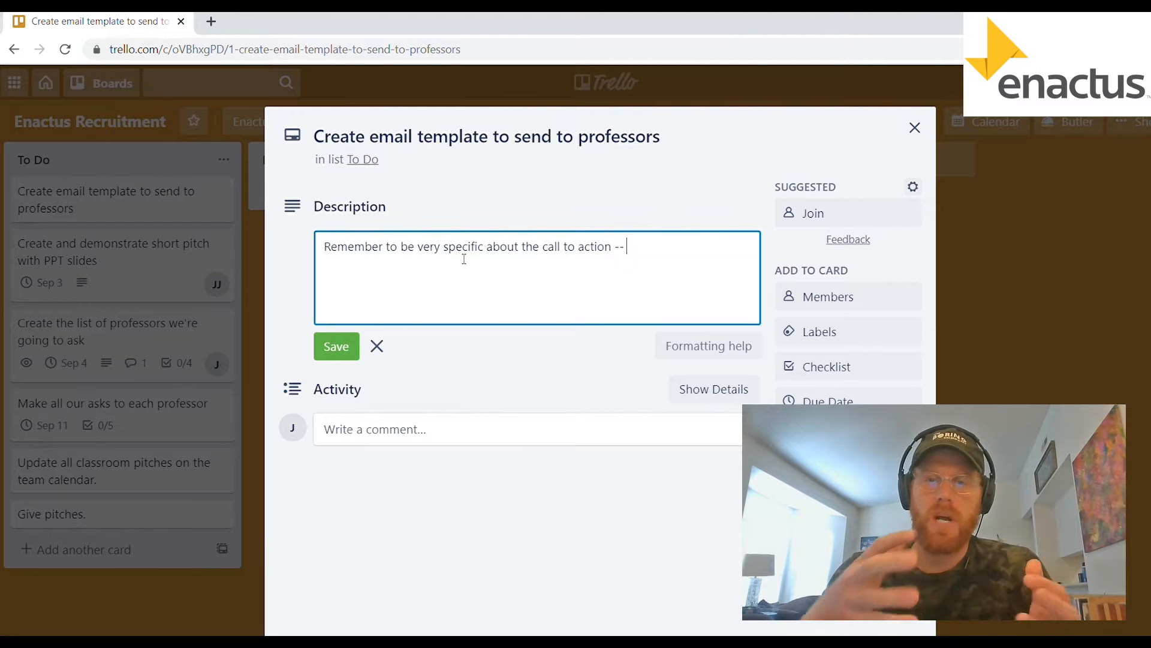
type("what are we a")
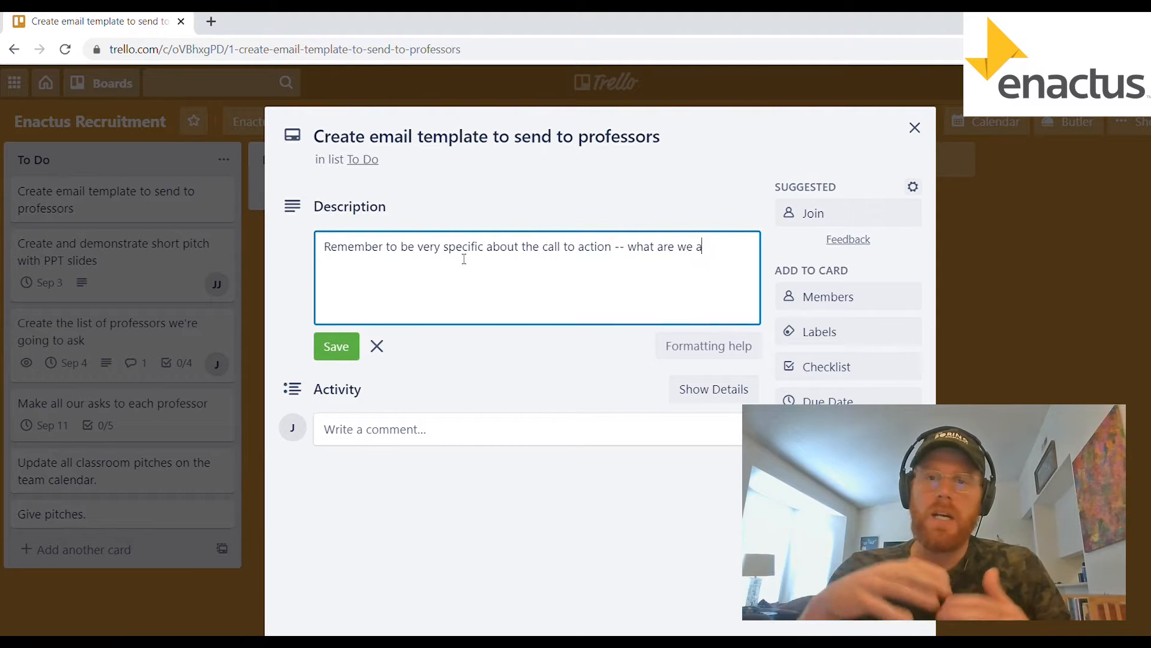
type("sking of each pr")
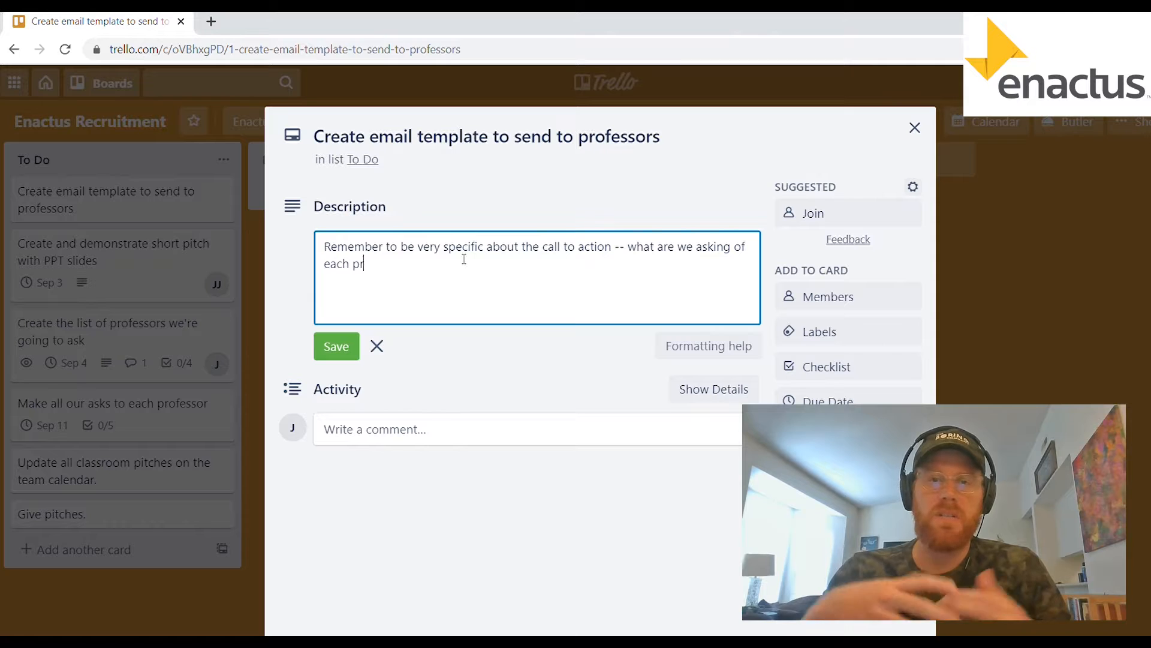
type("ofessor")
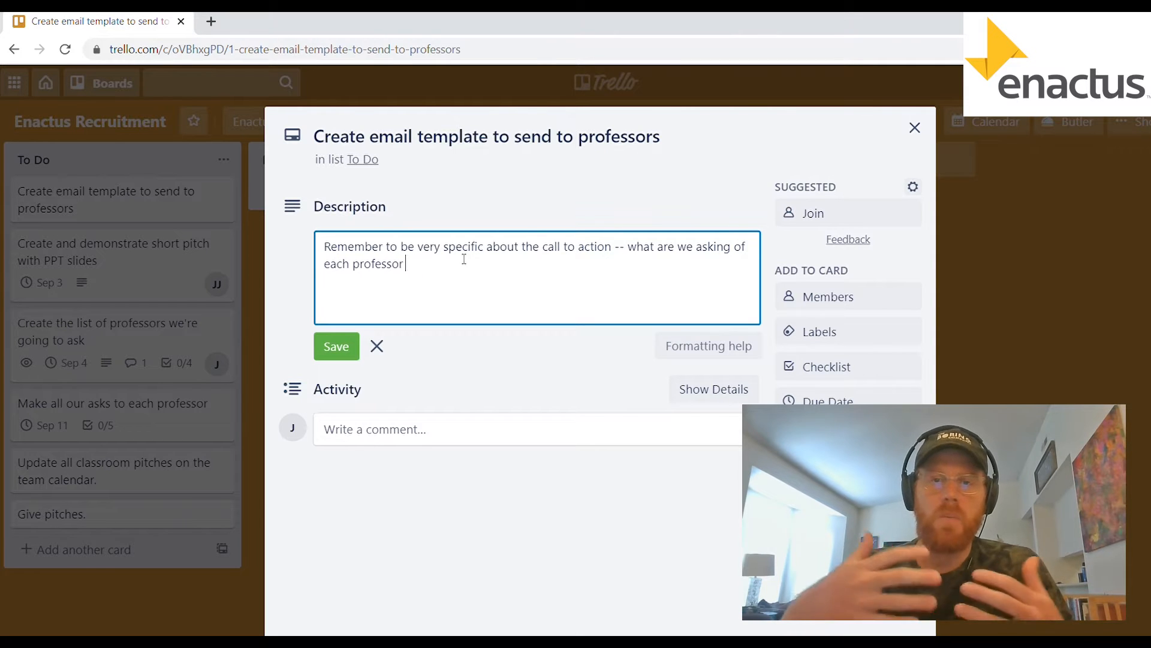
left_click(829, 297)
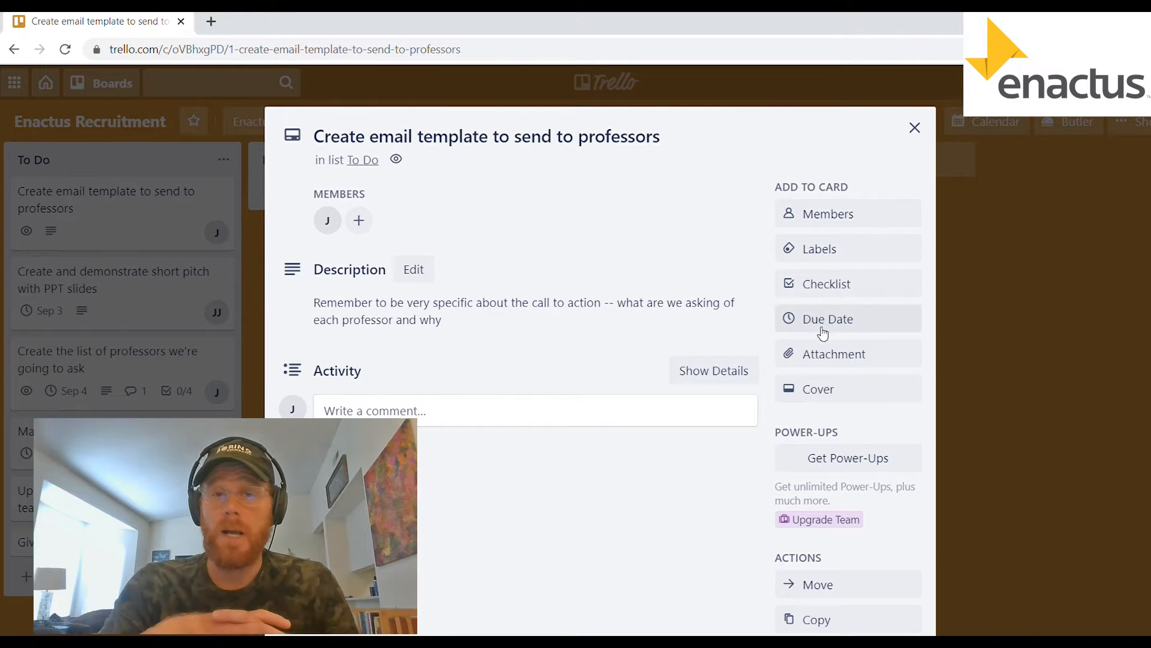
Step: Set the card's due date to September 4 at 5:25 PM
left_click(828, 319)
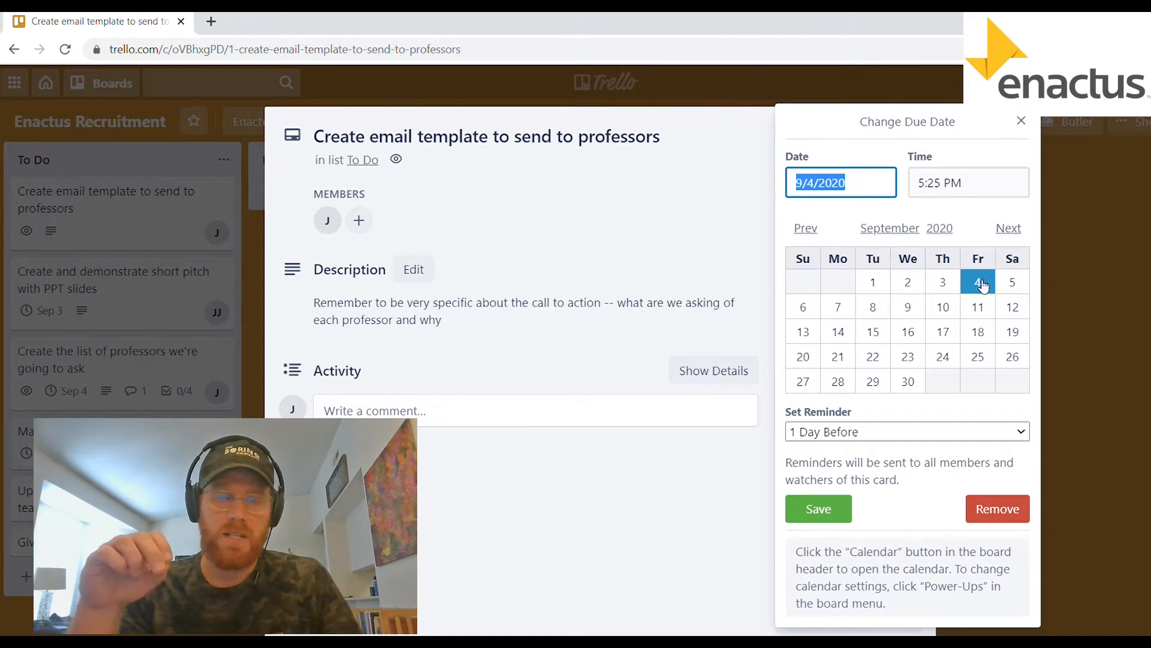
left_click(818, 509)
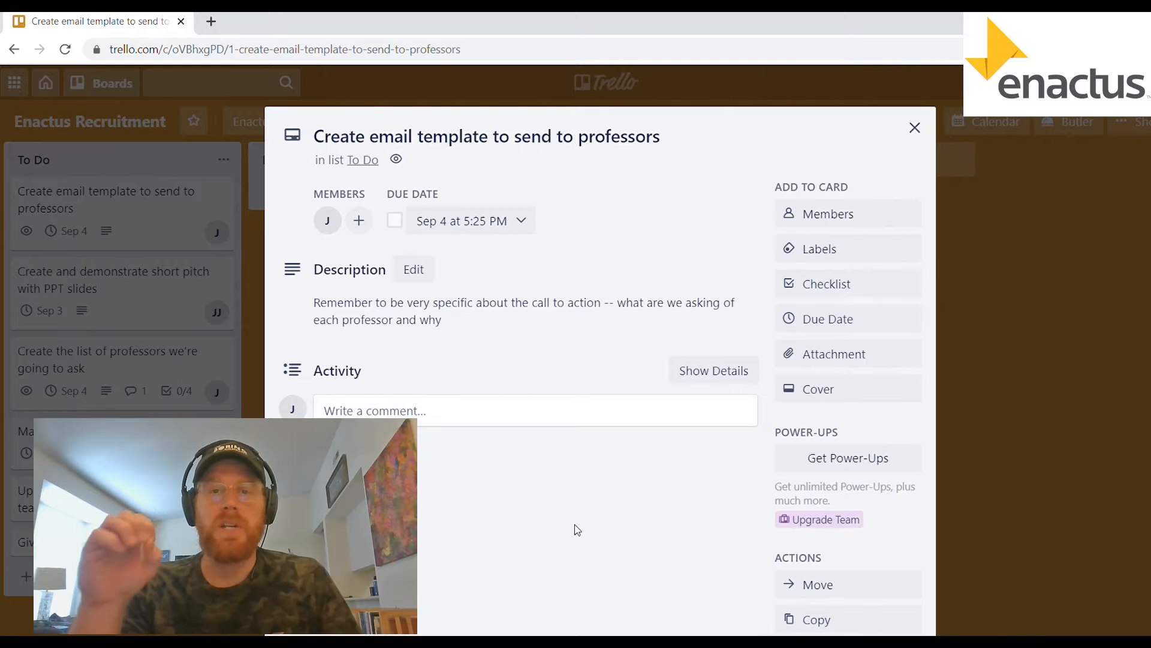
Step: Add a description paragraph about uploading the template to Google Drive and hyperlinking it in Activity
left_click(414, 268)
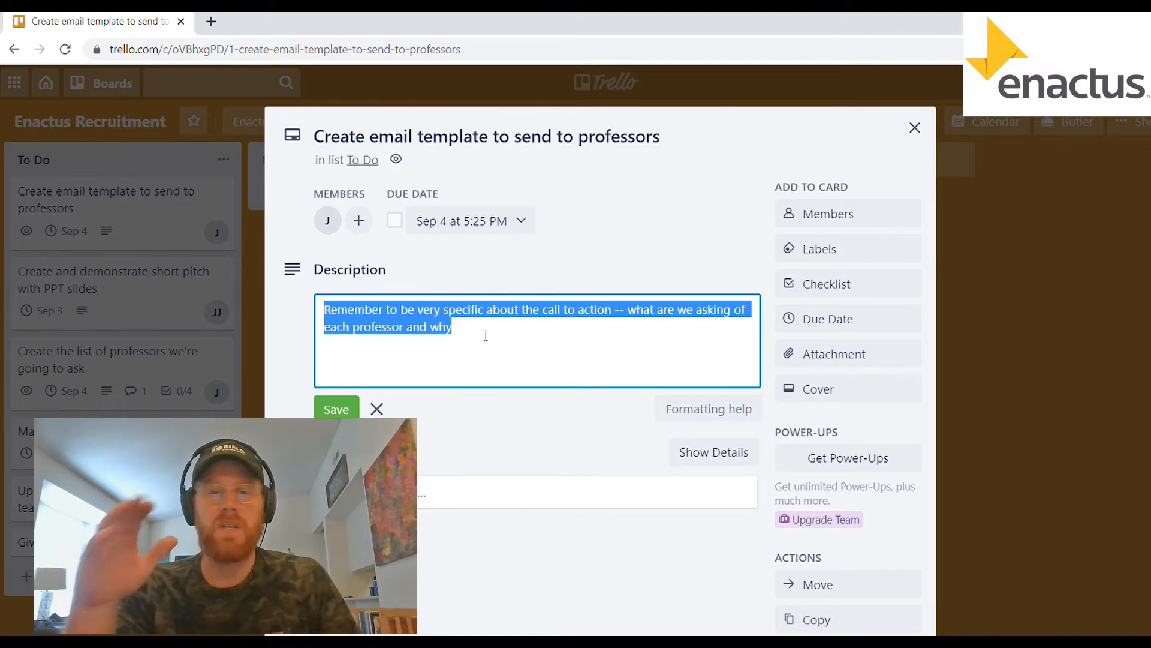
type("Upload template into our Google Drie")
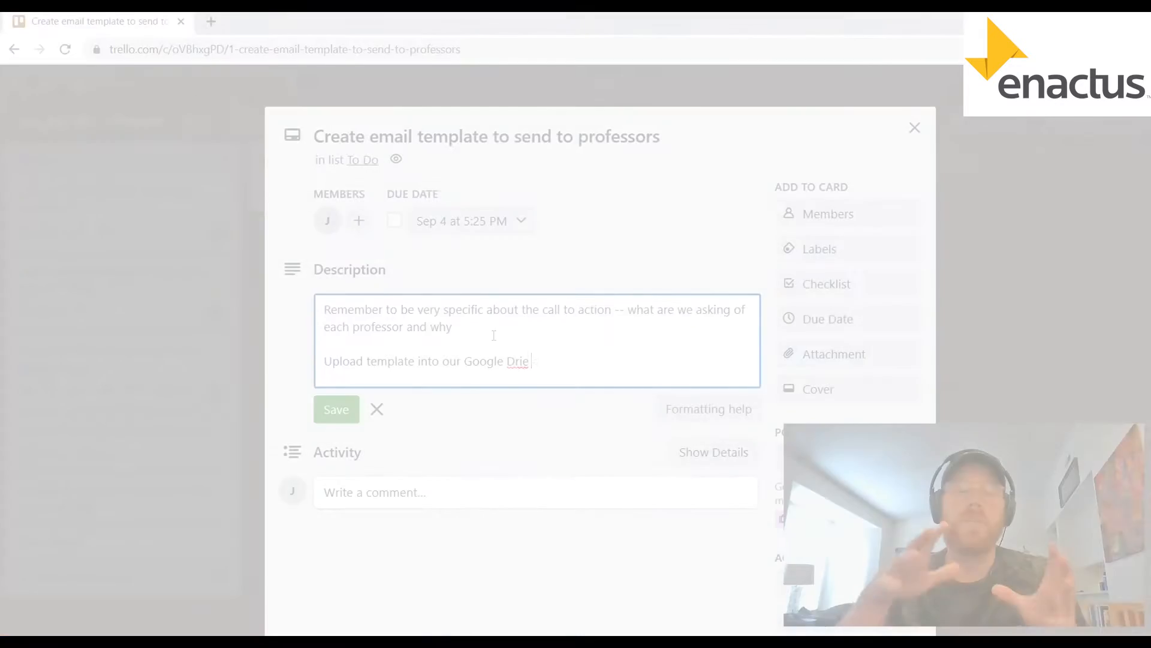
type("ve and provid")
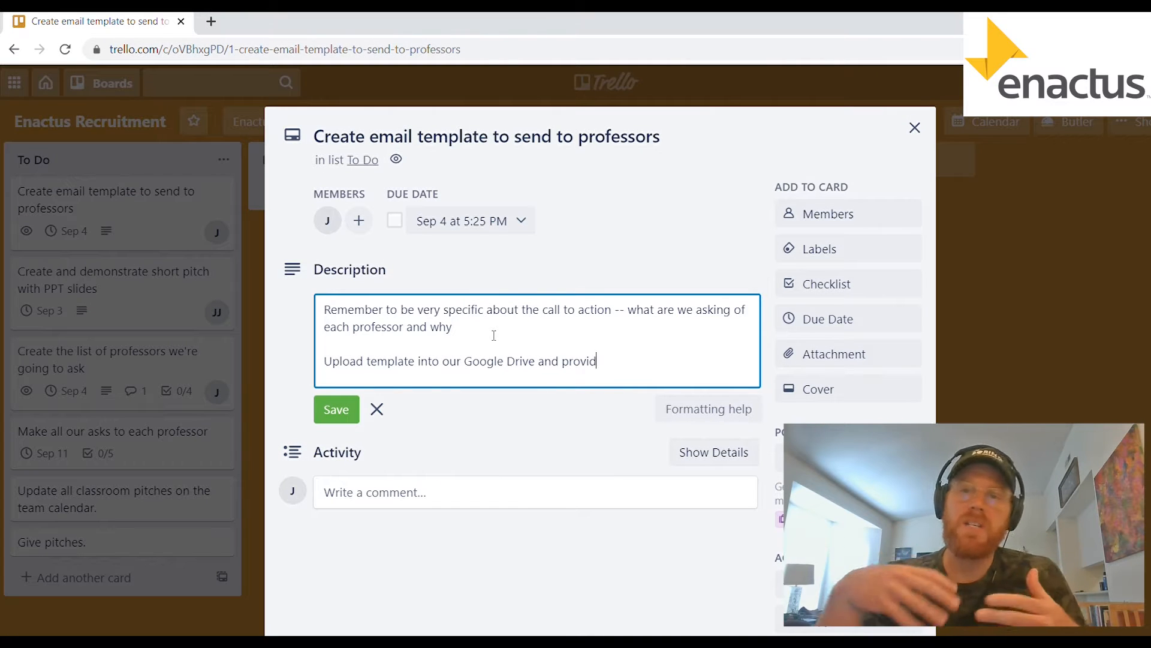
type("e the h")
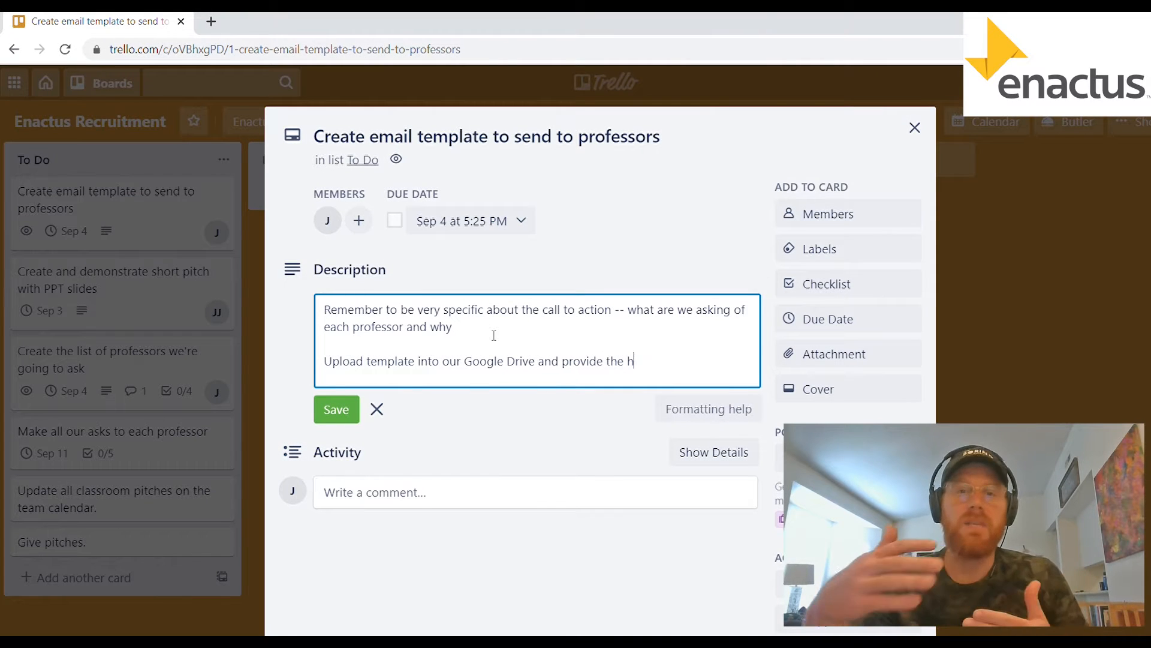
type("yperlink in")
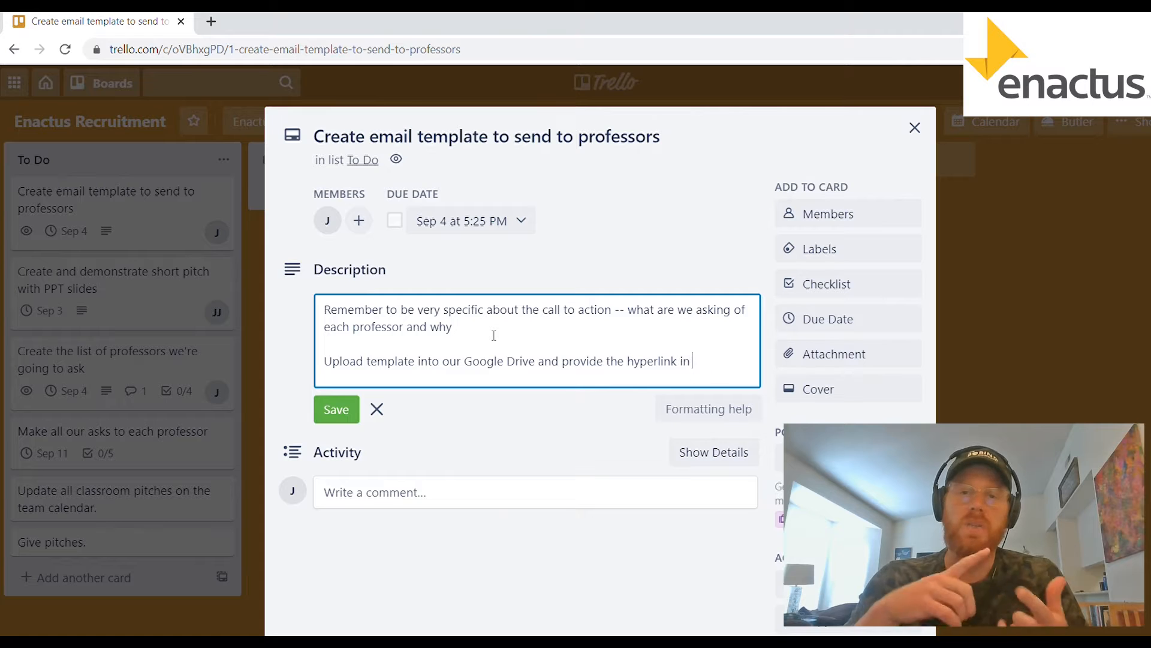
type("the Activity below.")
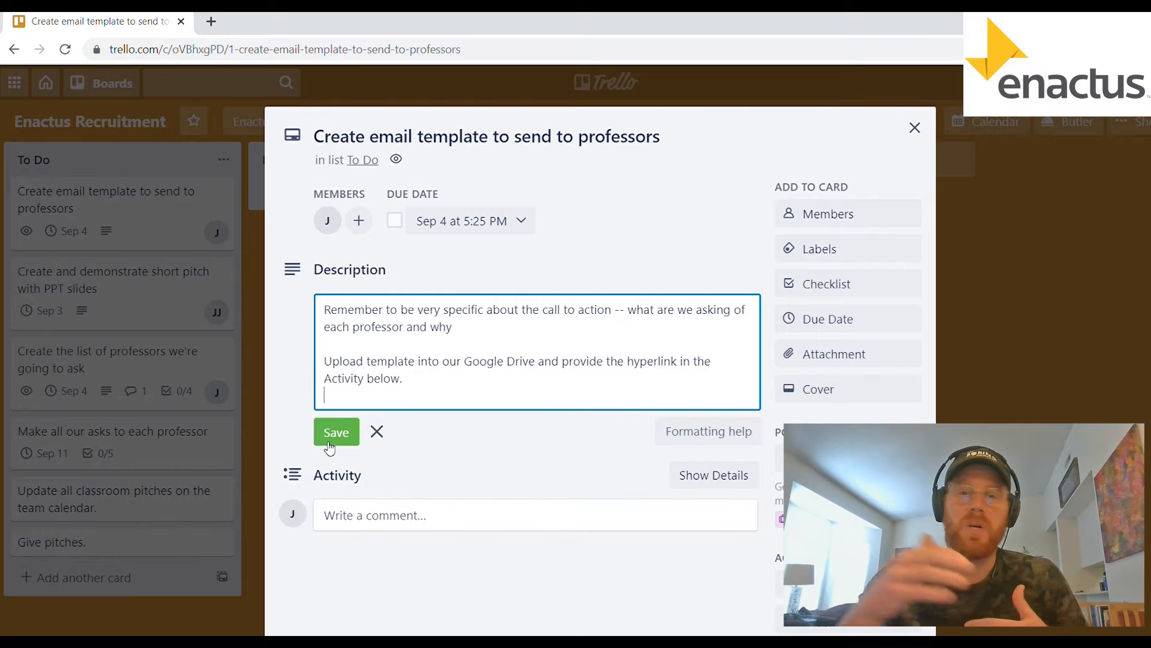
Step: Save the updated description and post the template's SharePoint link as a comment
left_click(336, 432)
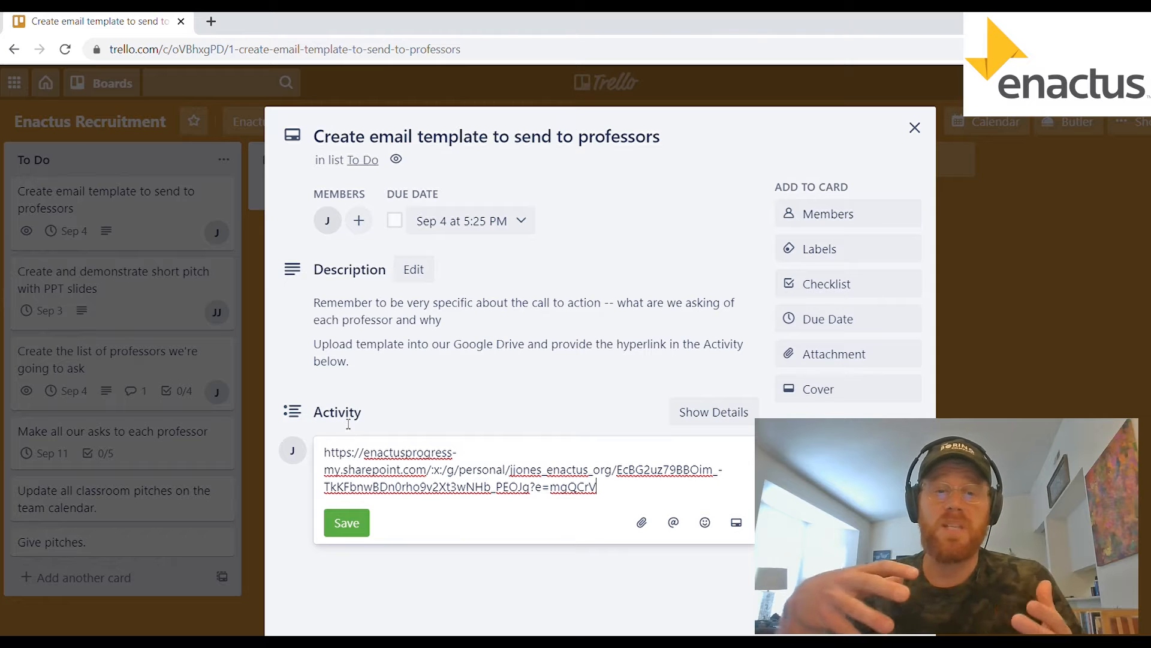
mouse_move(347, 522)
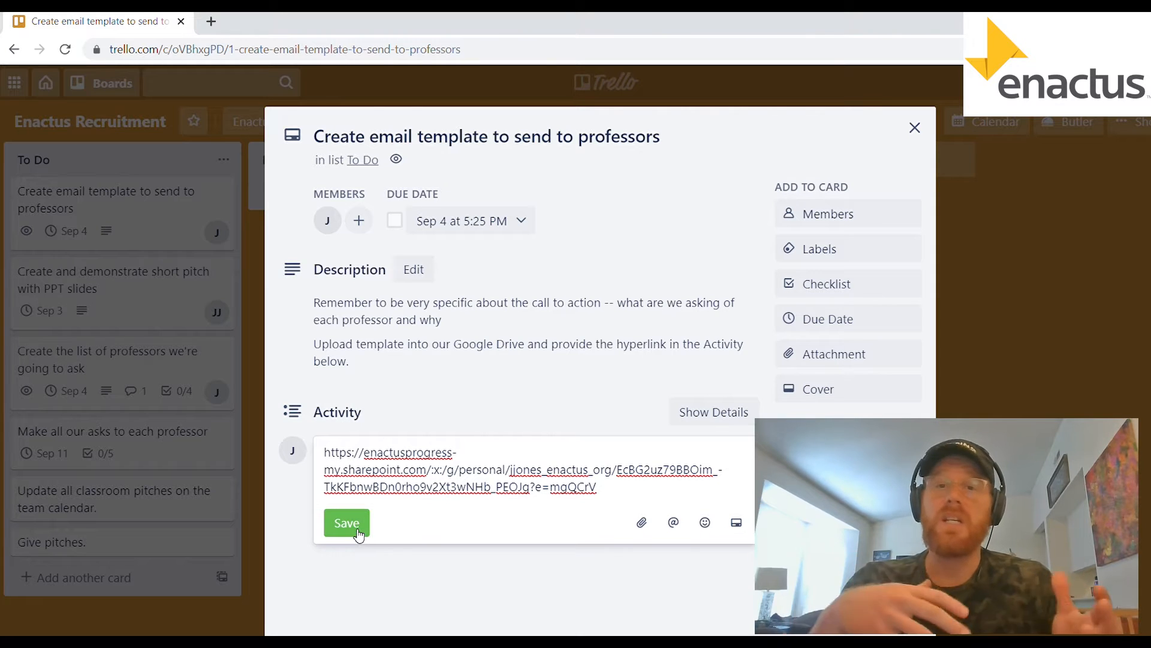
left_click(346, 522)
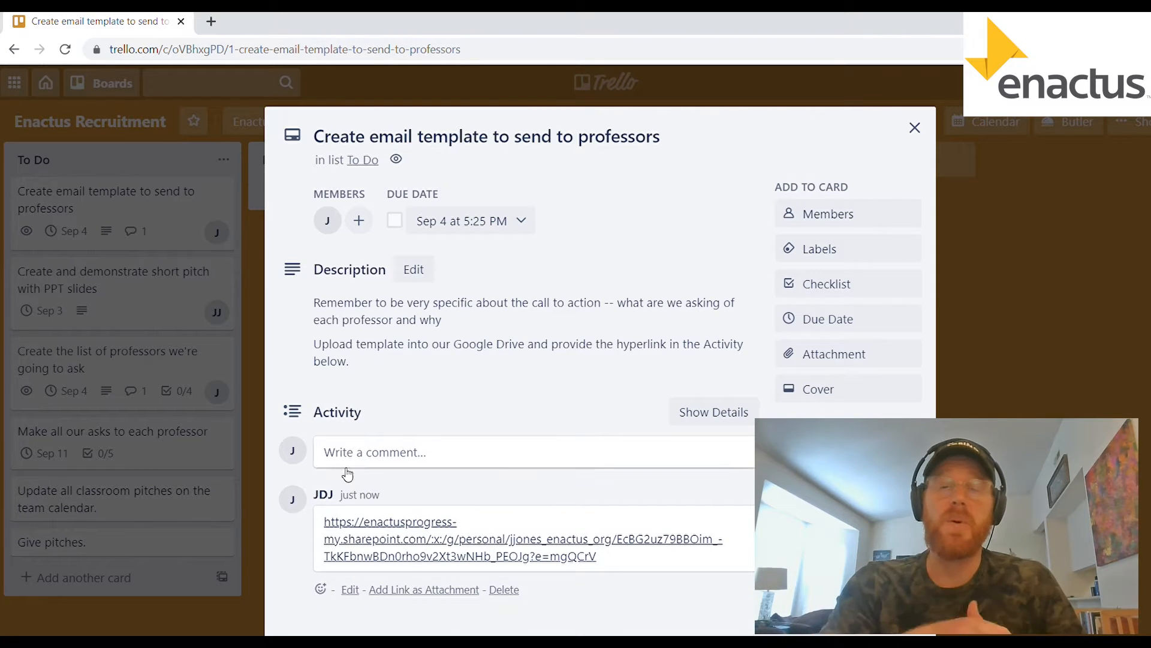
mouse_move(422, 522)
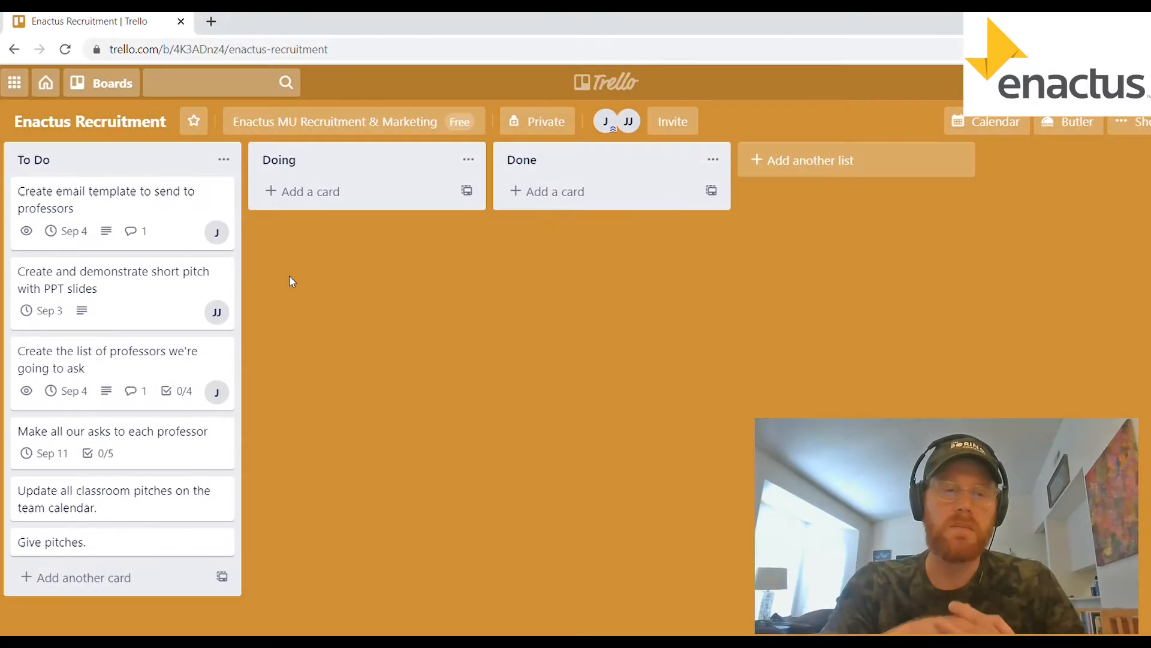
Step: Move the email template card from To Do through Doing into Done
left_click_drag(105, 211, 350, 201)
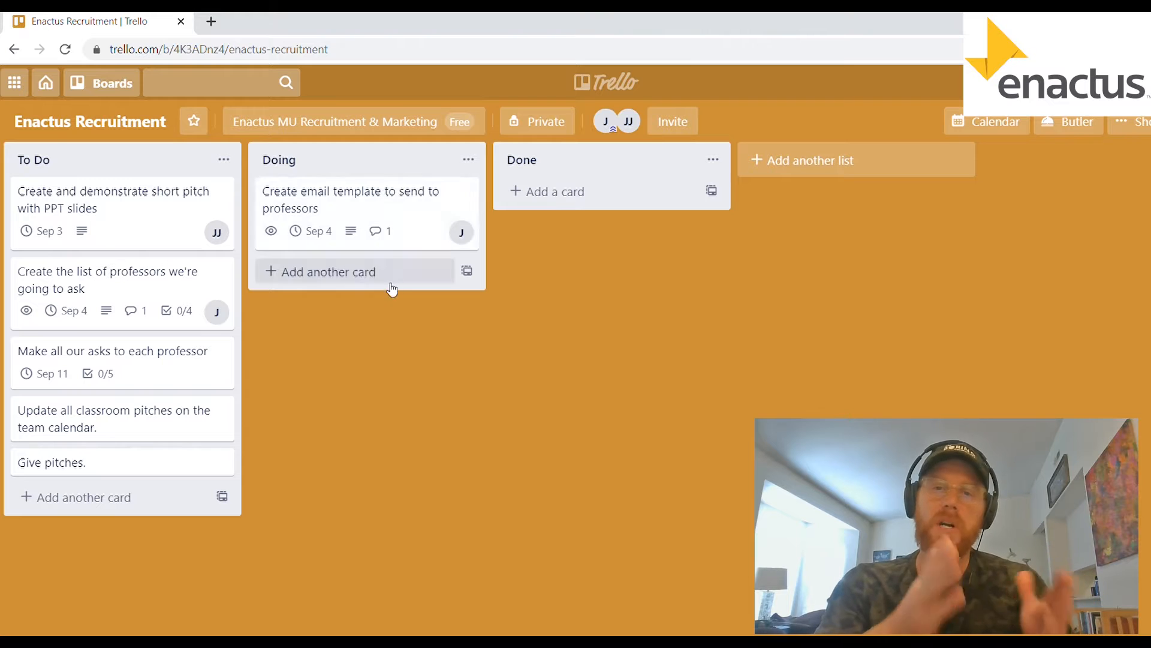
mouse_move(308, 211)
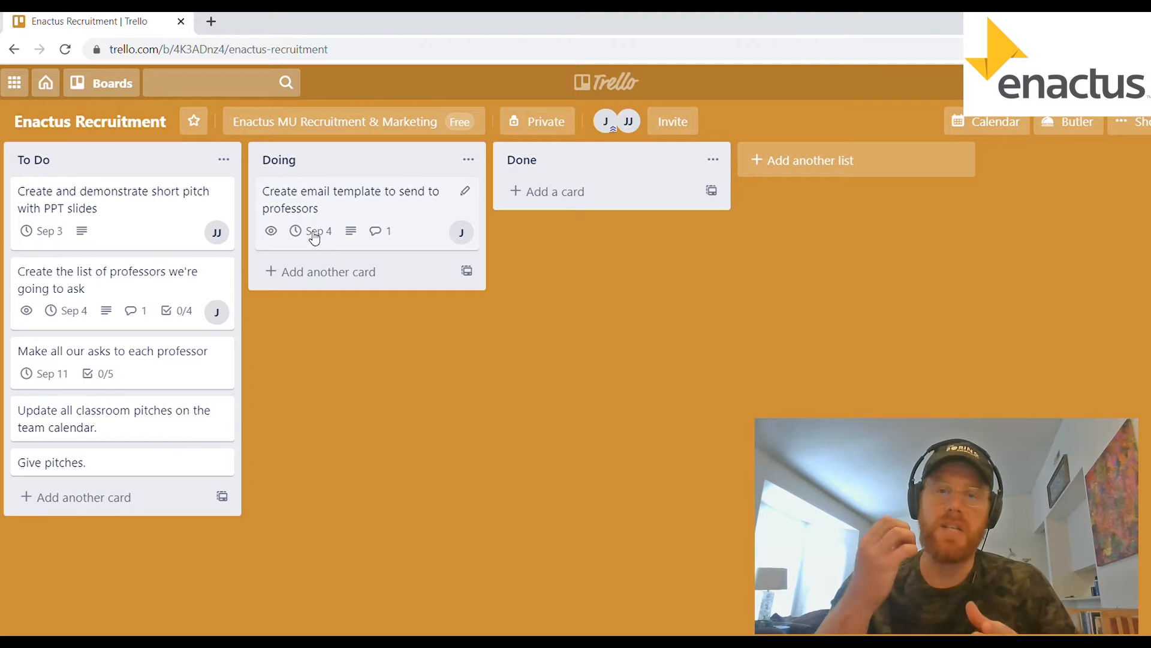
left_click_drag(351, 200, 612, 198)
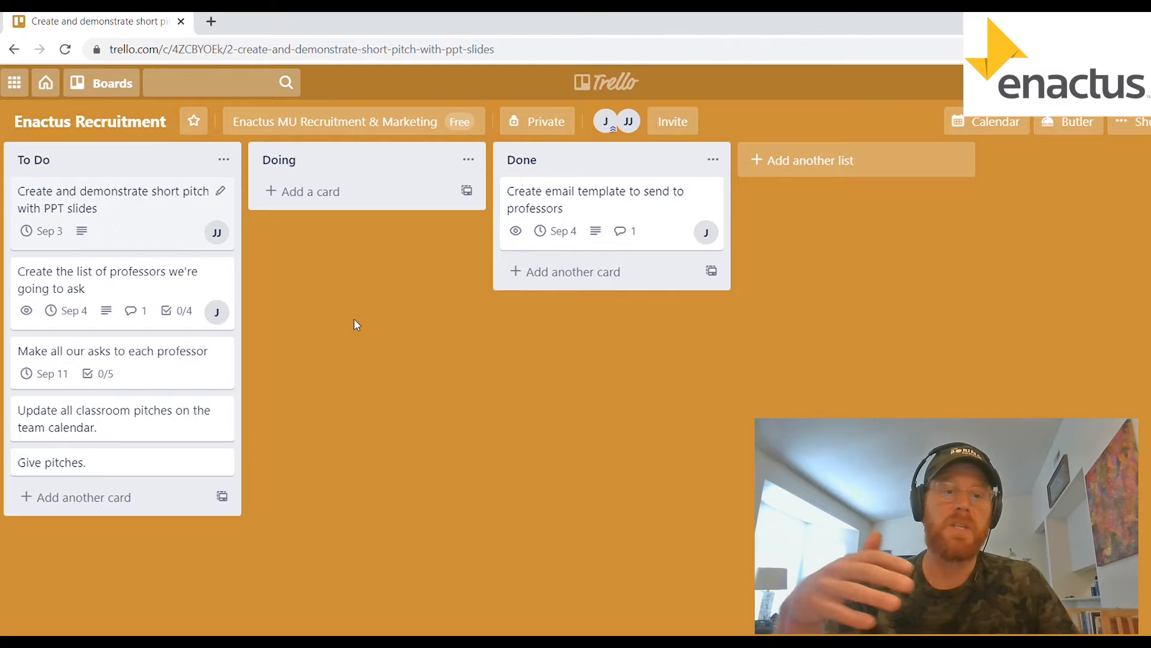
Step: Glance at the short pitch card, then open the professors-list card and reveal its four-name checklist
left_click(110, 199)
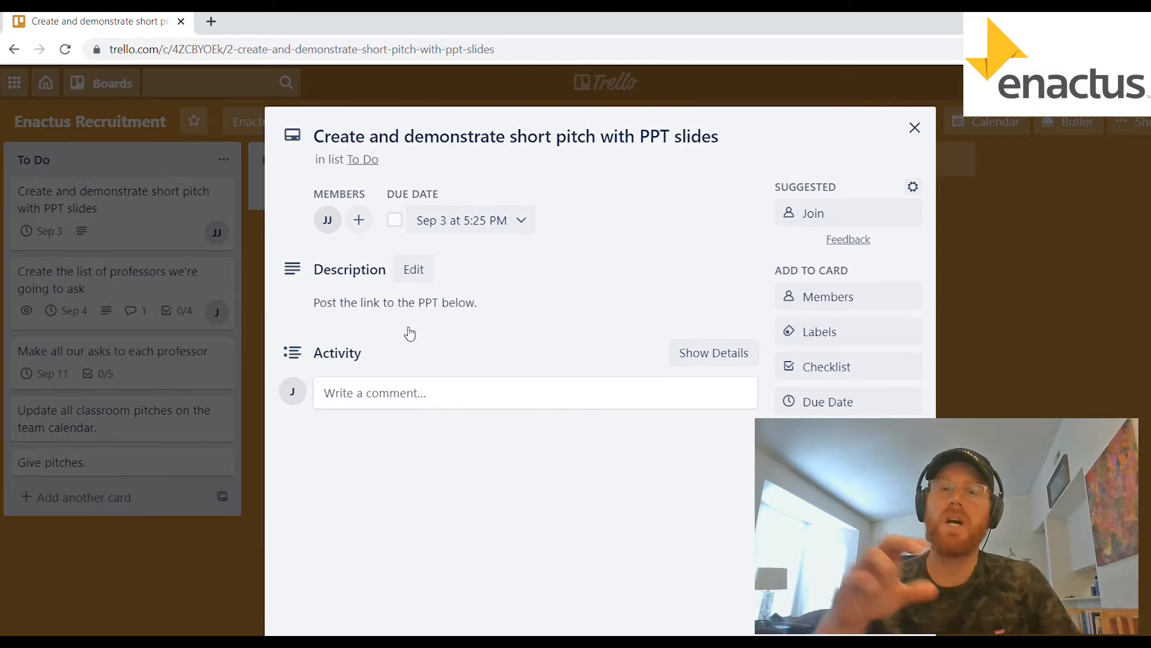
left_click(914, 127)
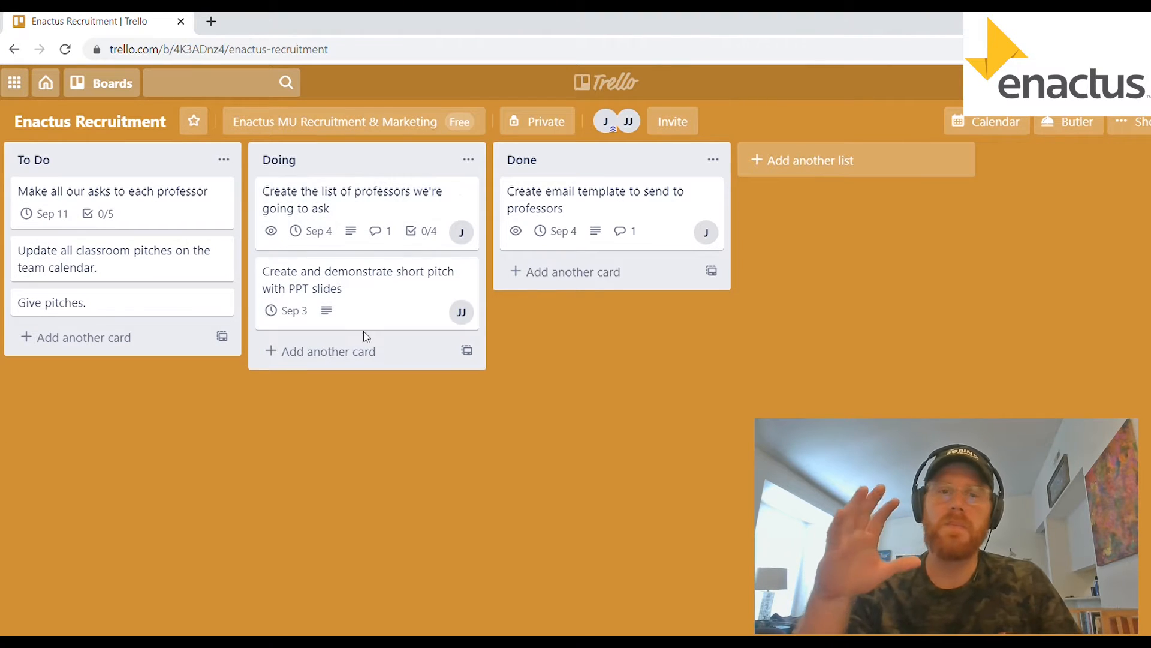
mouse_move(371, 218)
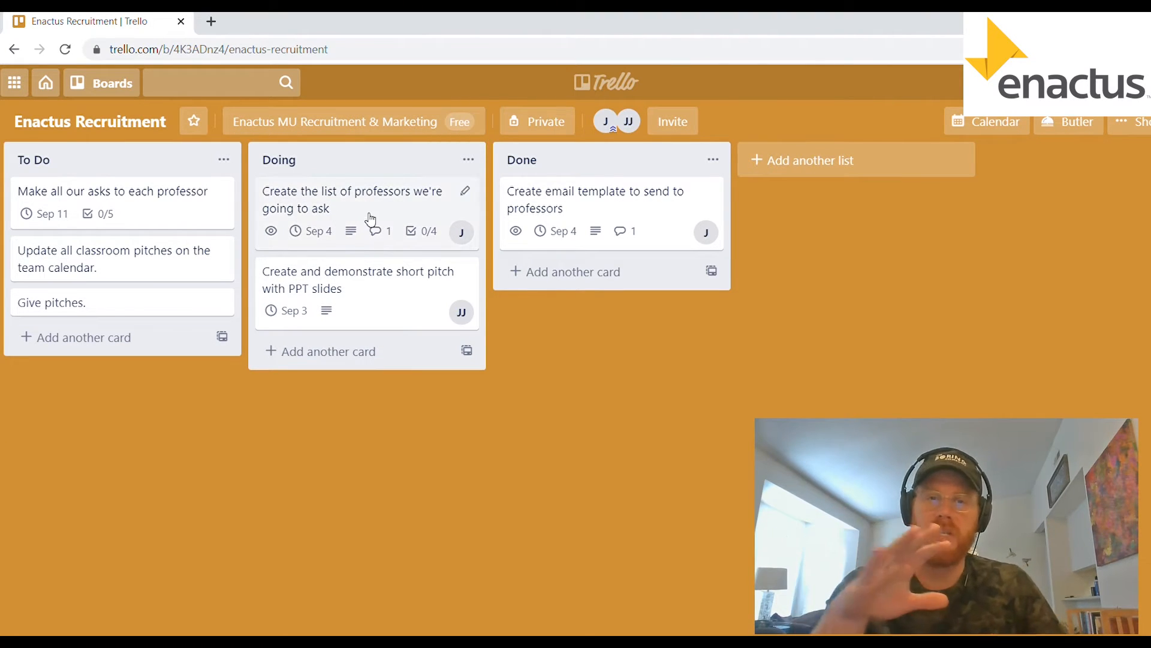
left_click(352, 199)
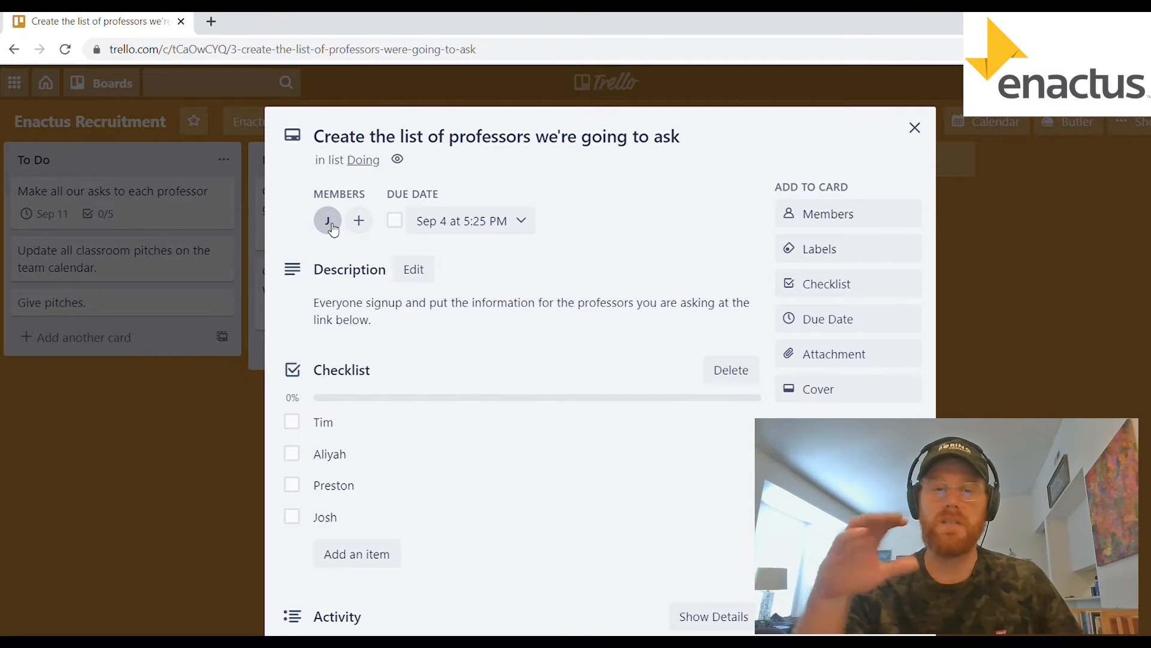
scroll("down", 3)
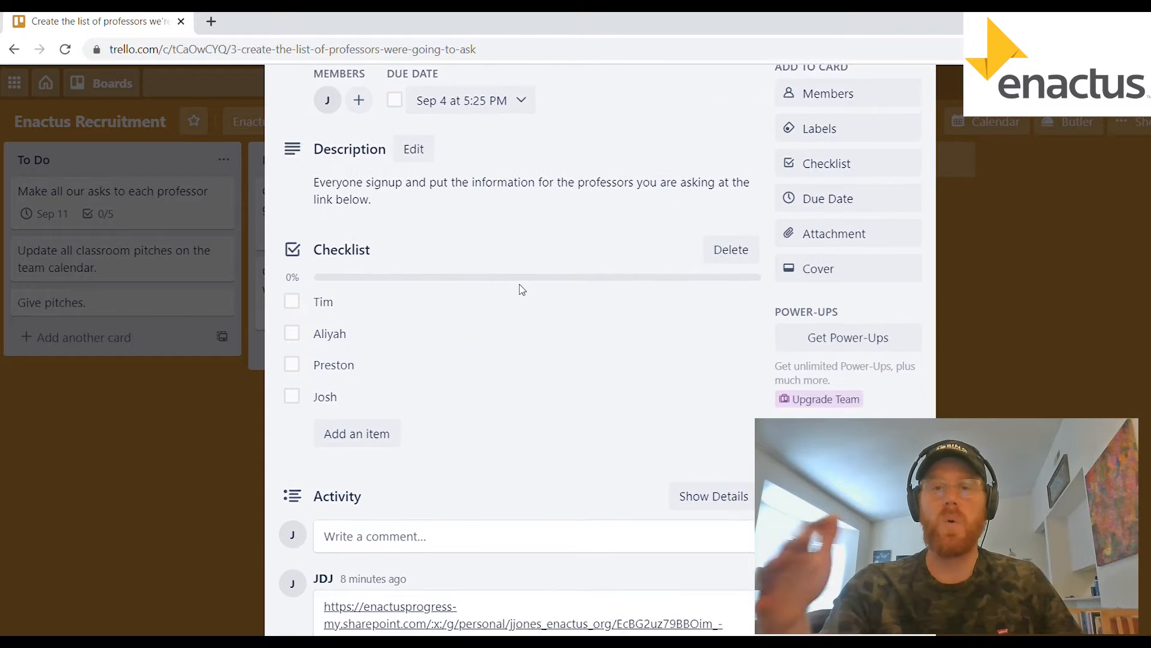
scroll("down", 3)
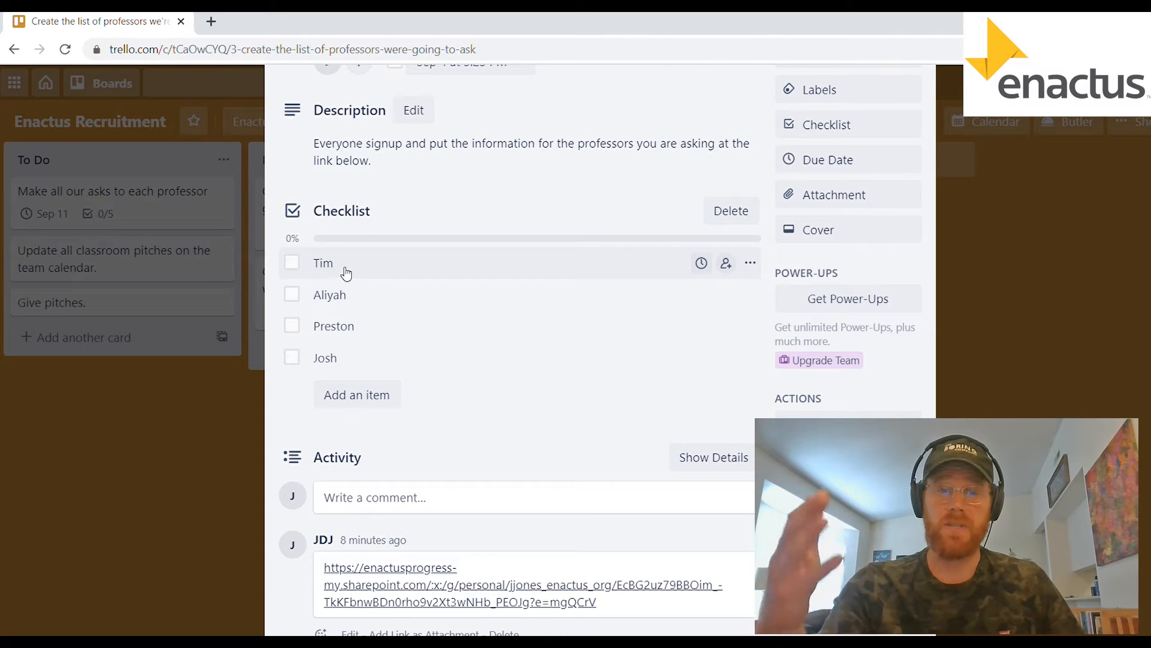
mouse_move(415, 288)
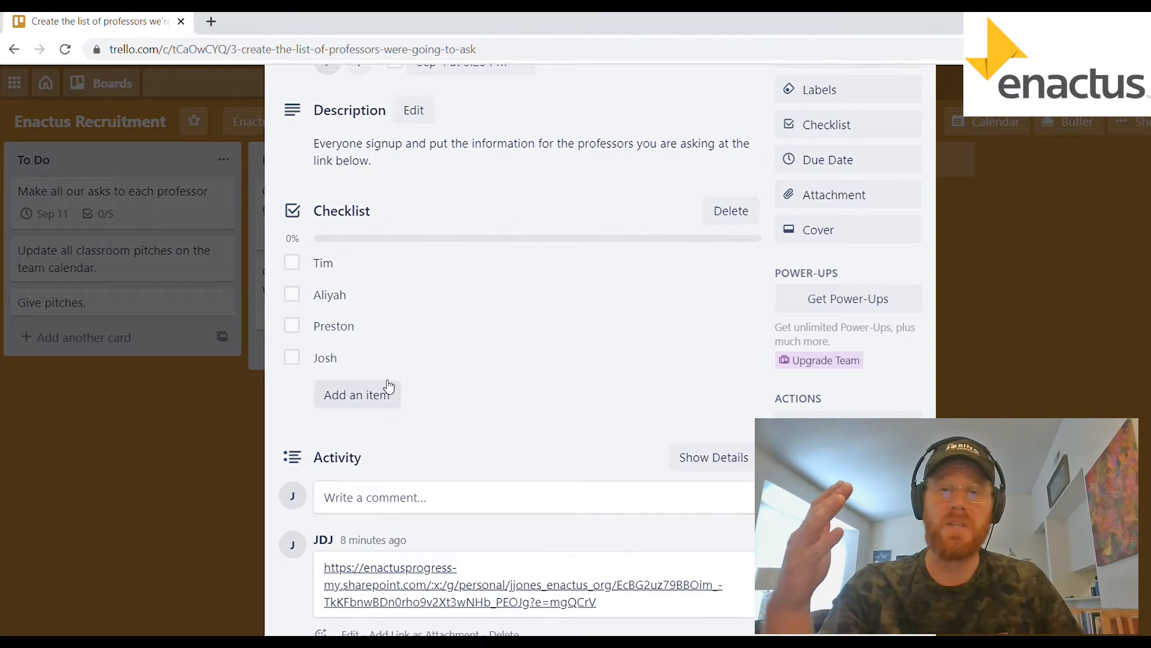
mouse_move(593, 159)
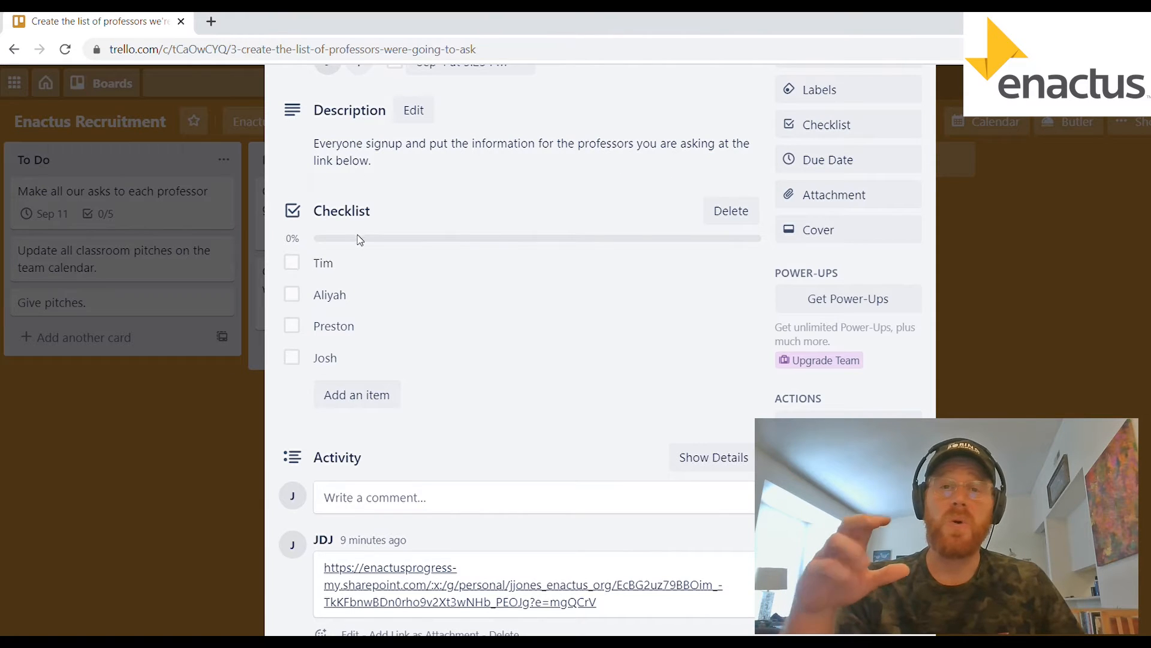
mouse_move(381, 263)
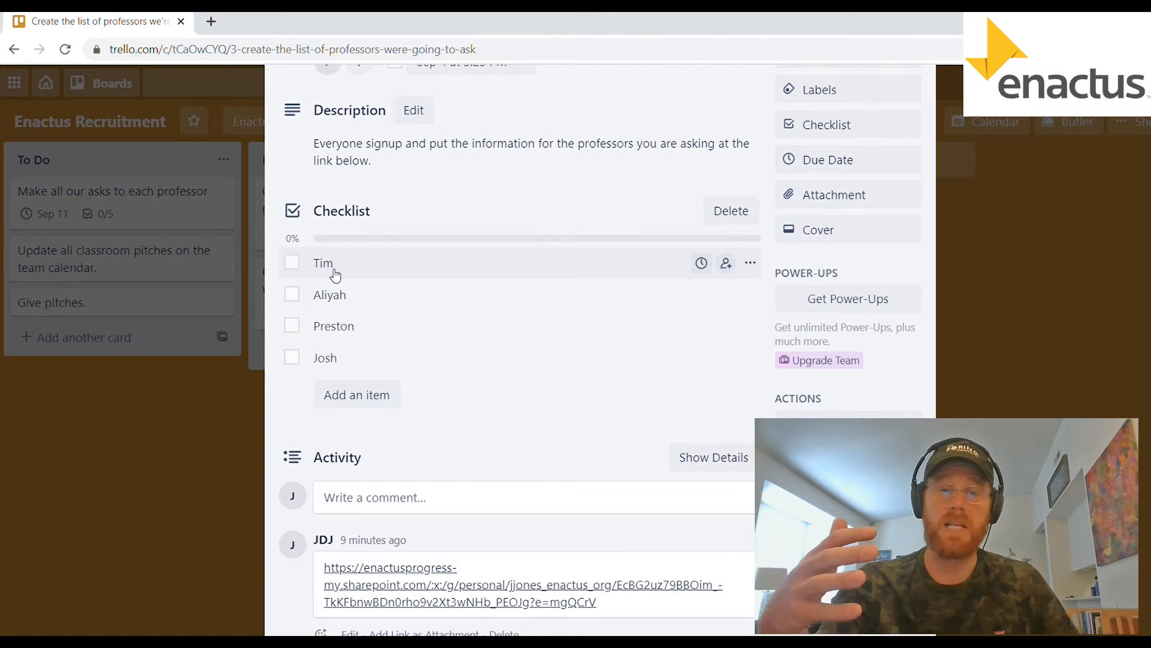
mouse_move(374, 328)
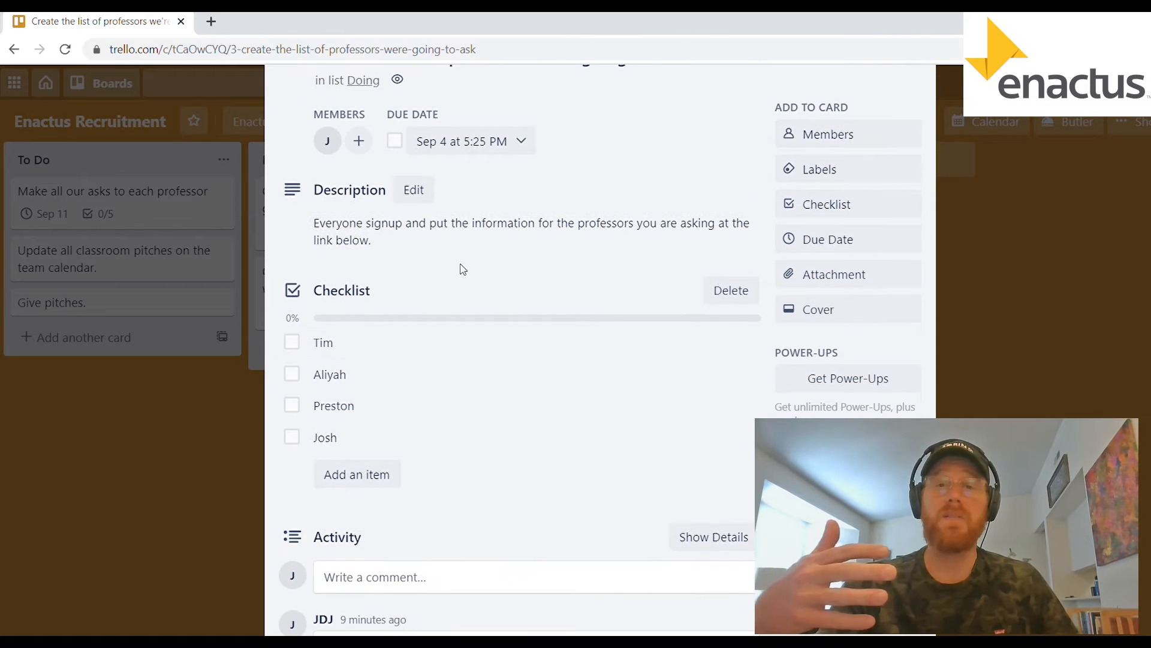
scroll("down", 3)
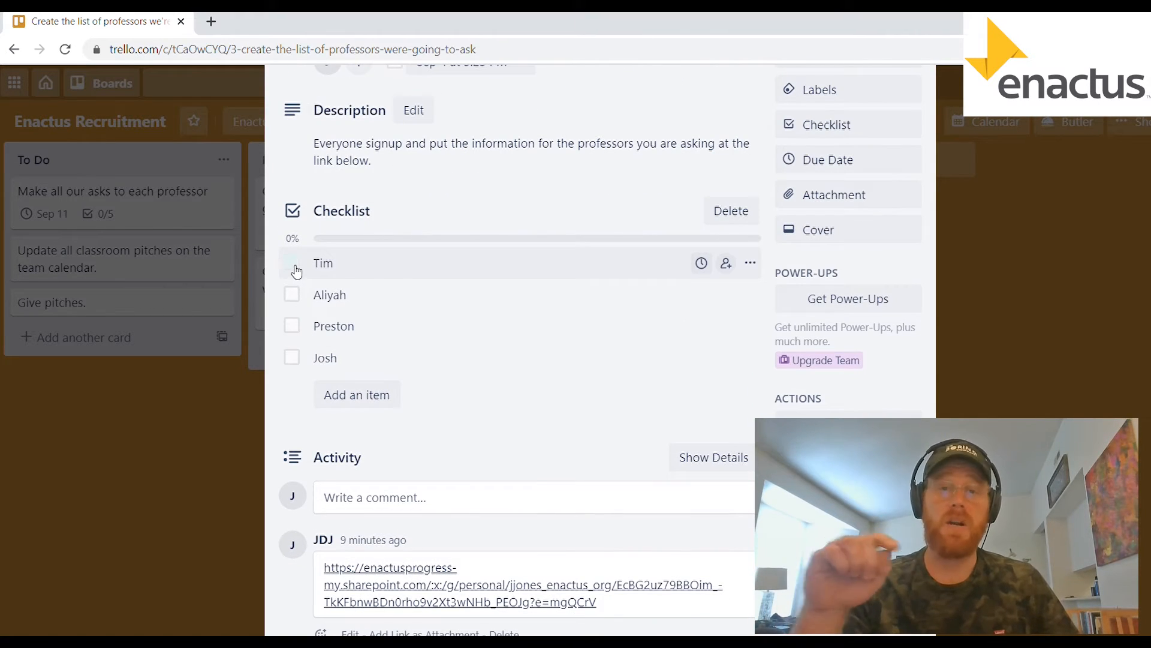
Step: Tick Tim, Aliyah and Preston on the checklist, bringing it to 3/4
left_click(291, 263)
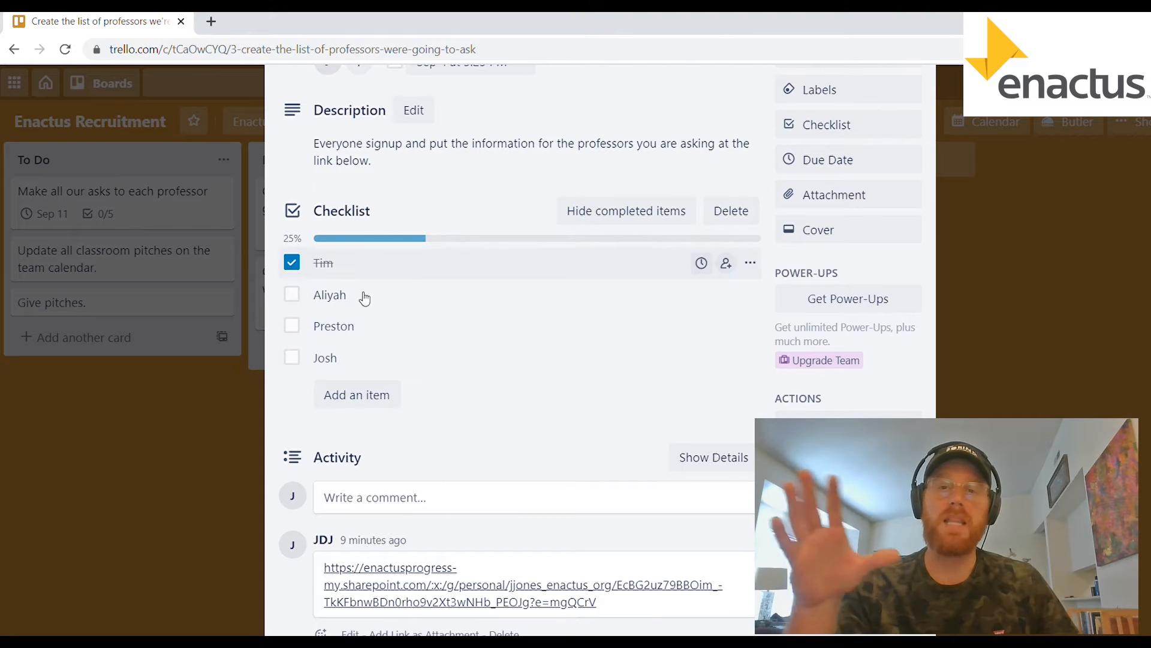
left_click(291, 293)
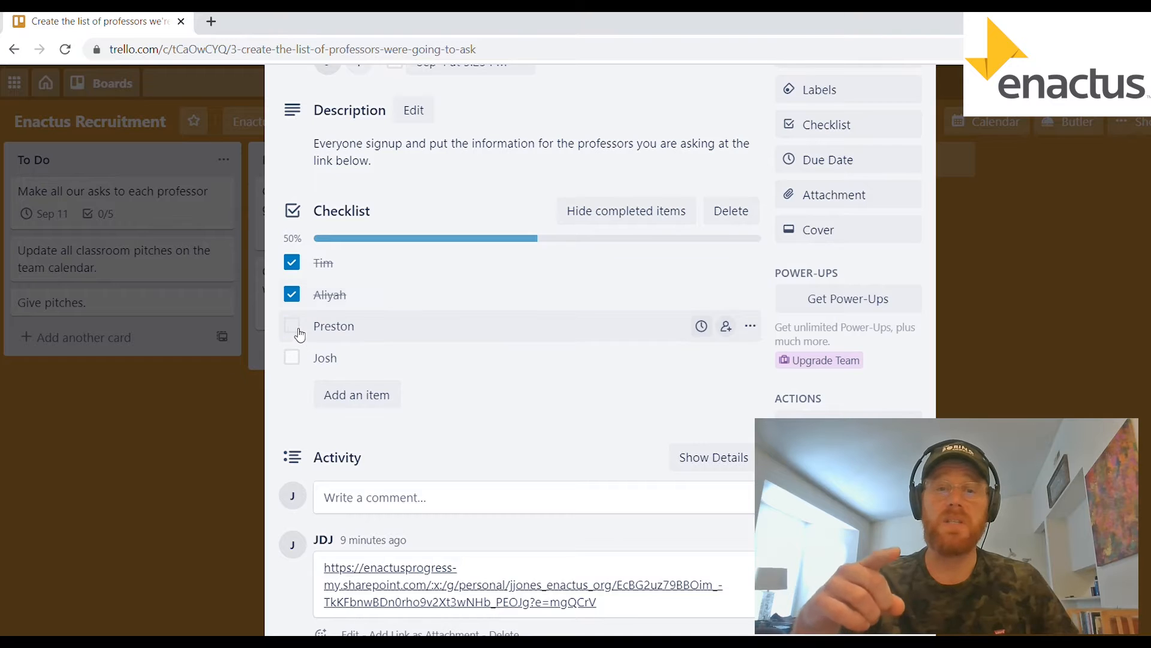
left_click(291, 325)
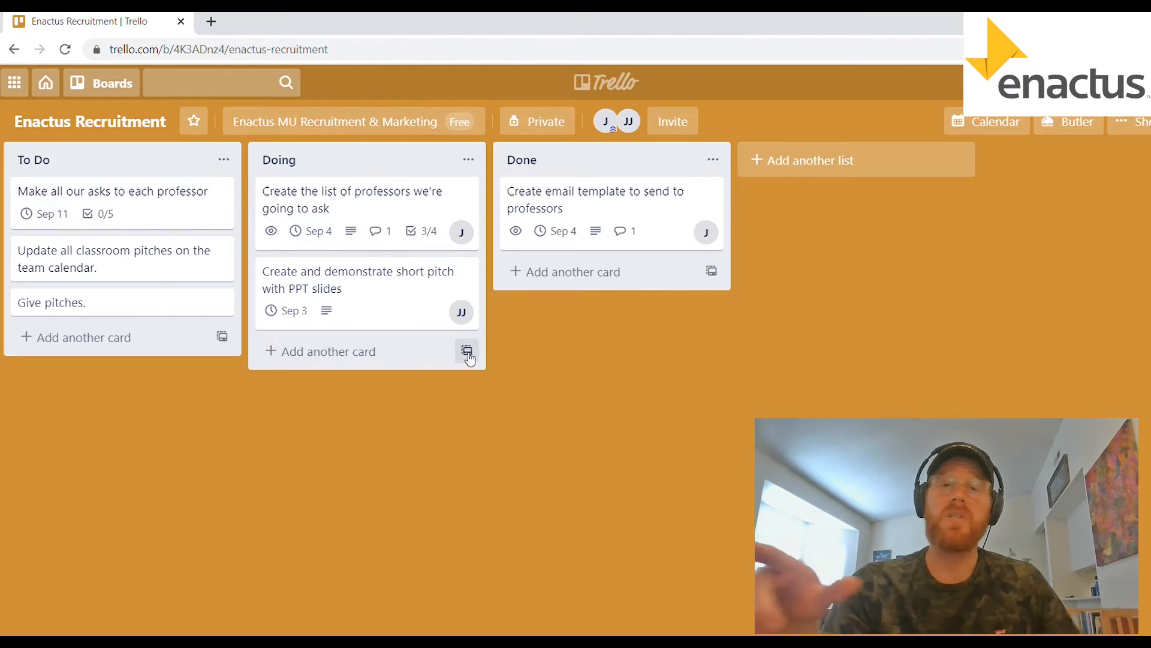
mouse_move(416, 243)
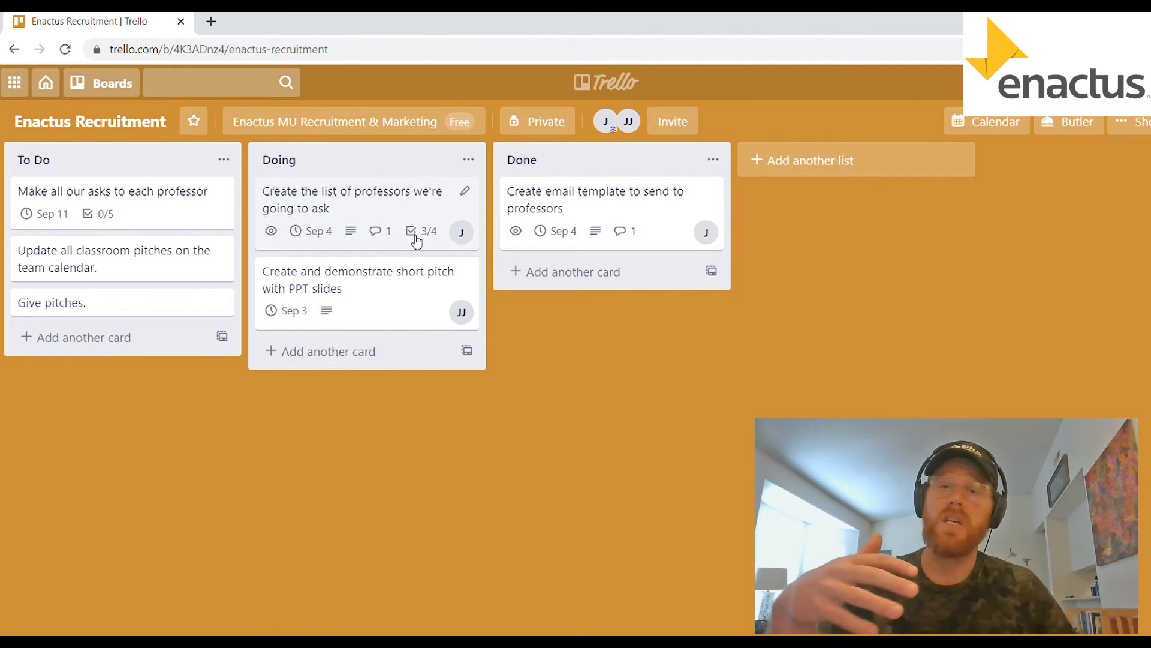
Step: Reopen the professors-list card and tick Josh to complete the checklist at 4/4
left_click(352, 199)
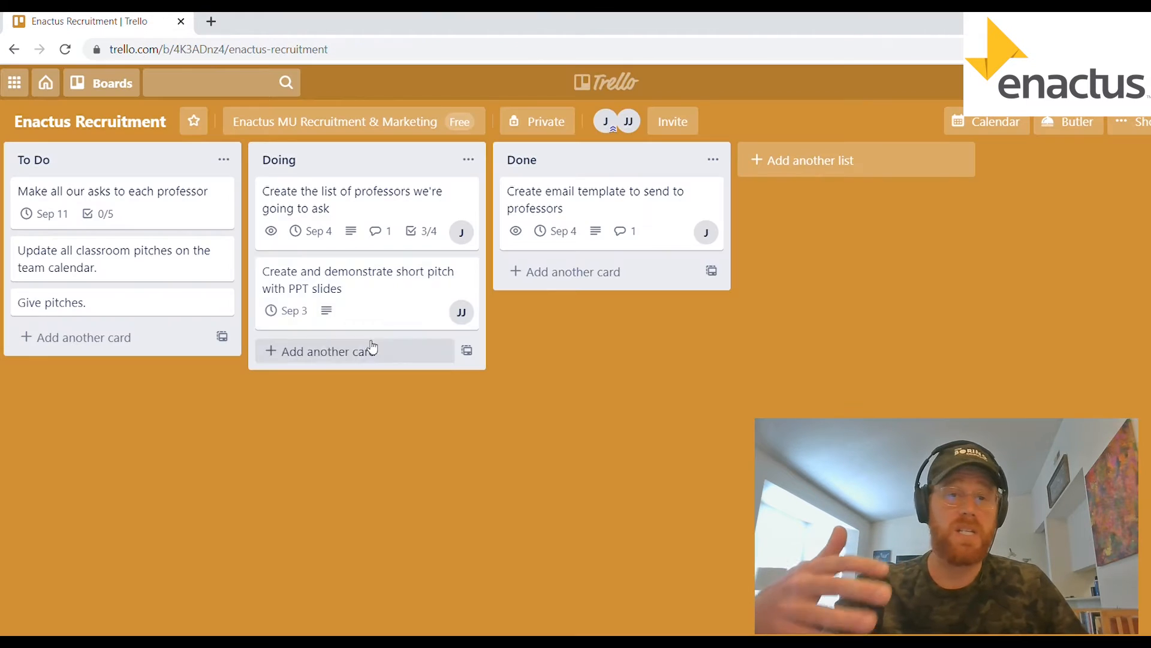
left_click(351, 199)
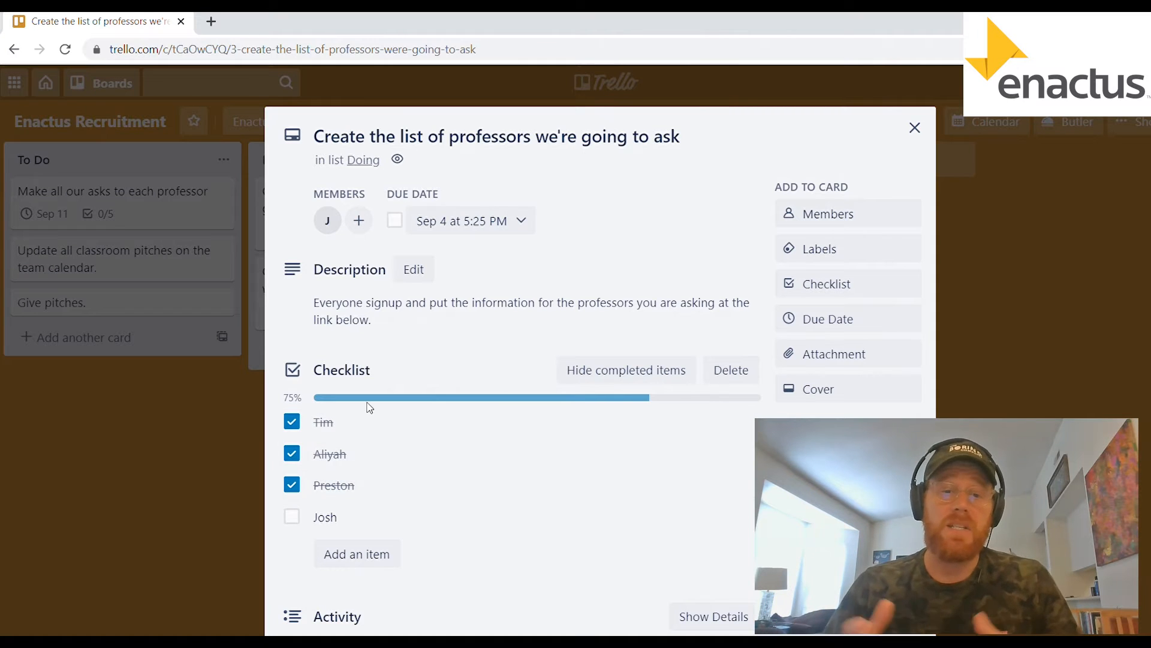
scroll("down", 3)
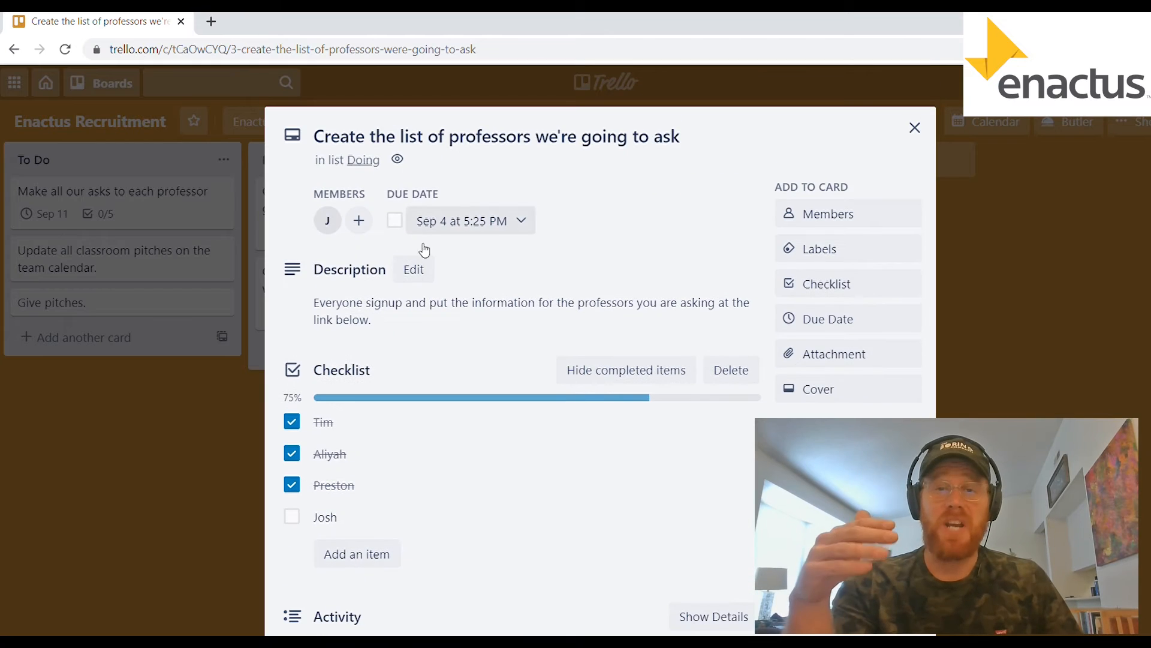
left_click(914, 127)
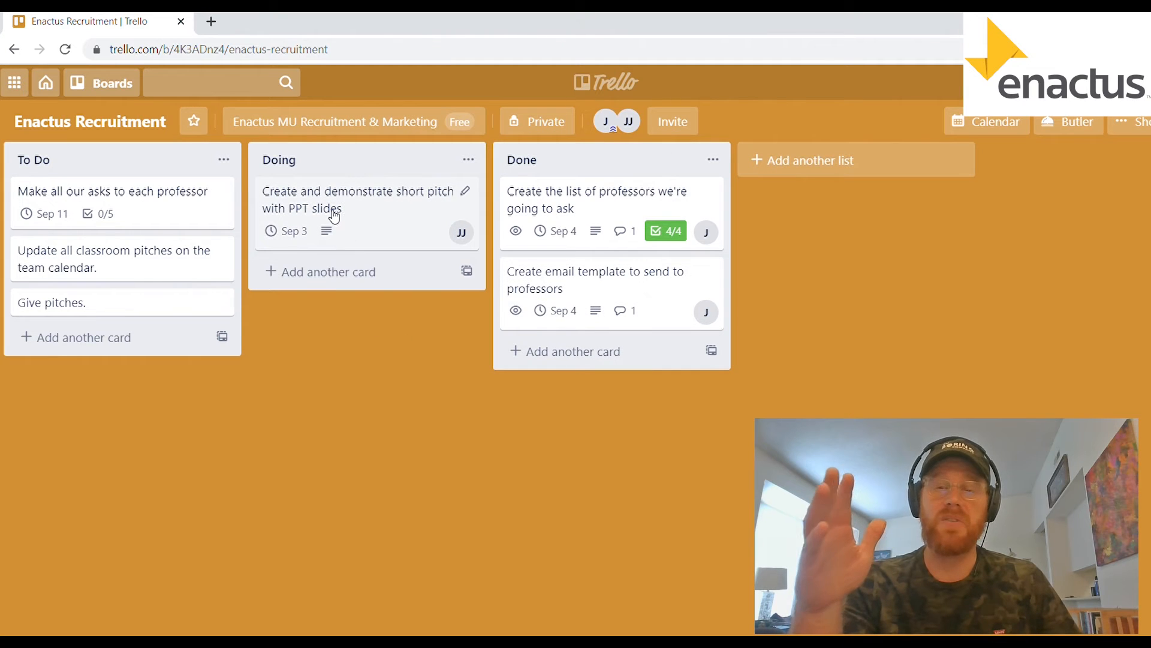
Step: Move the short pitch card into Done and the 'Make all our asks' card into Doing
left_click_drag(360, 199, 602, 199)
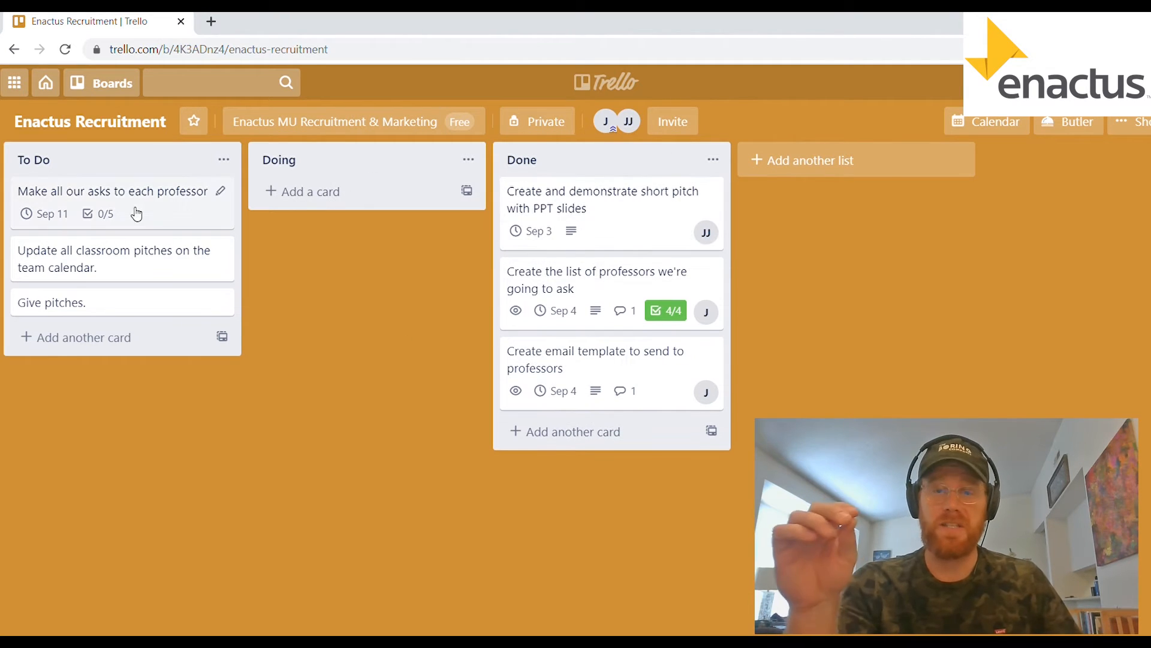
left_click_drag(118, 191, 360, 191)
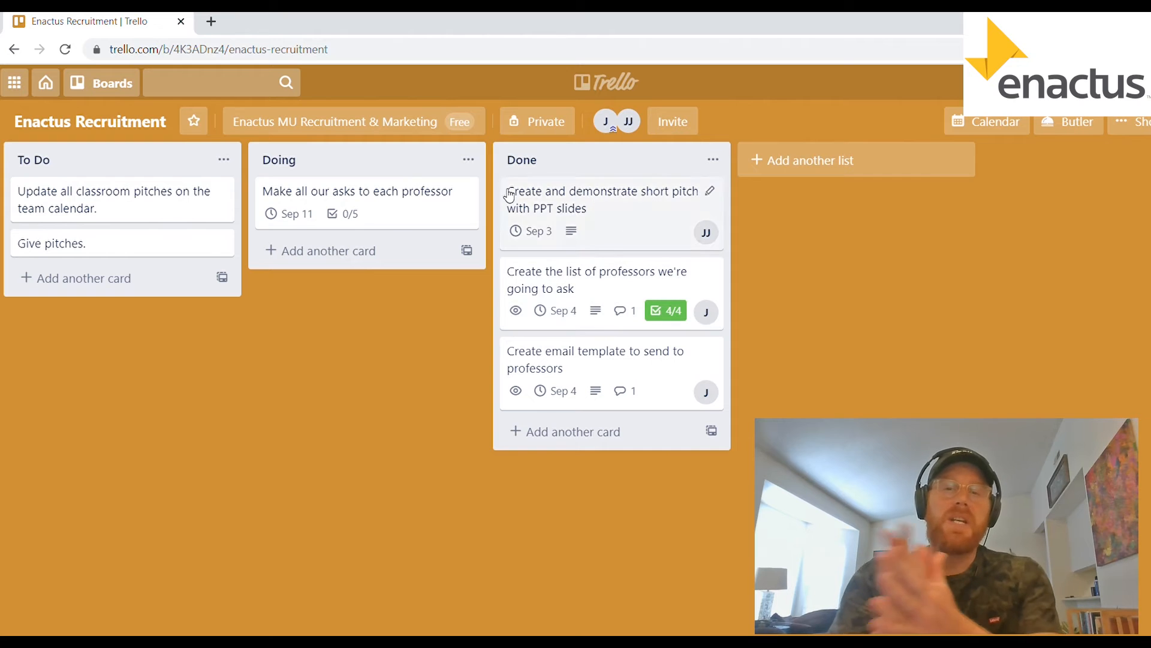
mouse_move(389, 213)
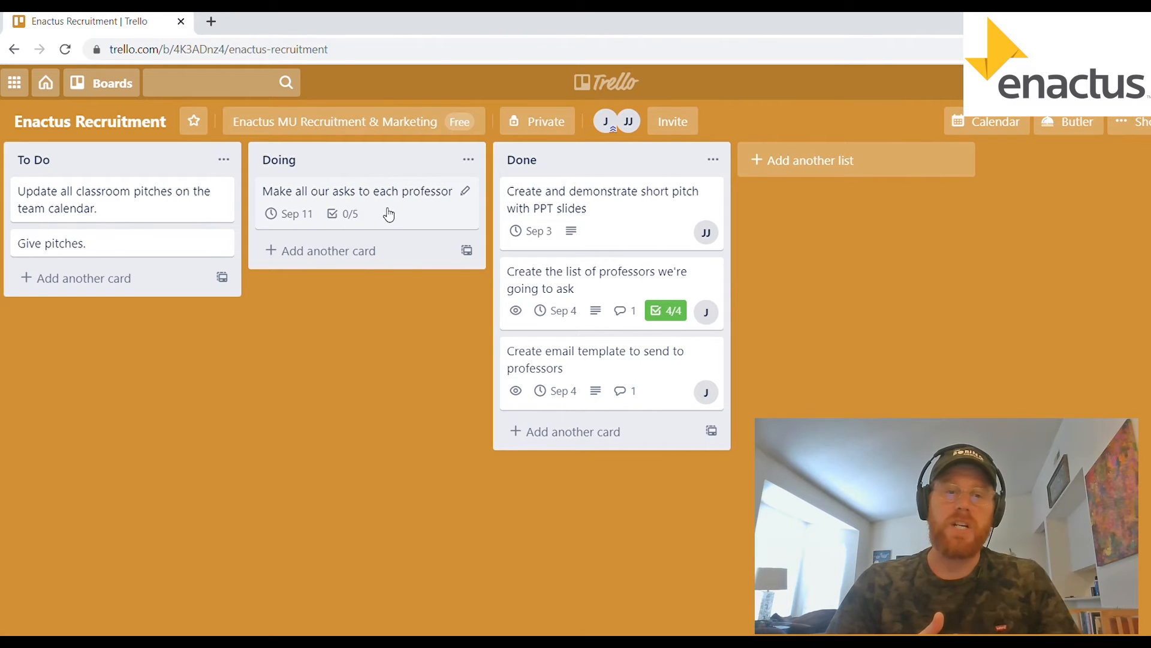
Step: Bring up the 'Make all our asks to each professor' card with its five-professor checklist
left_click(358, 191)
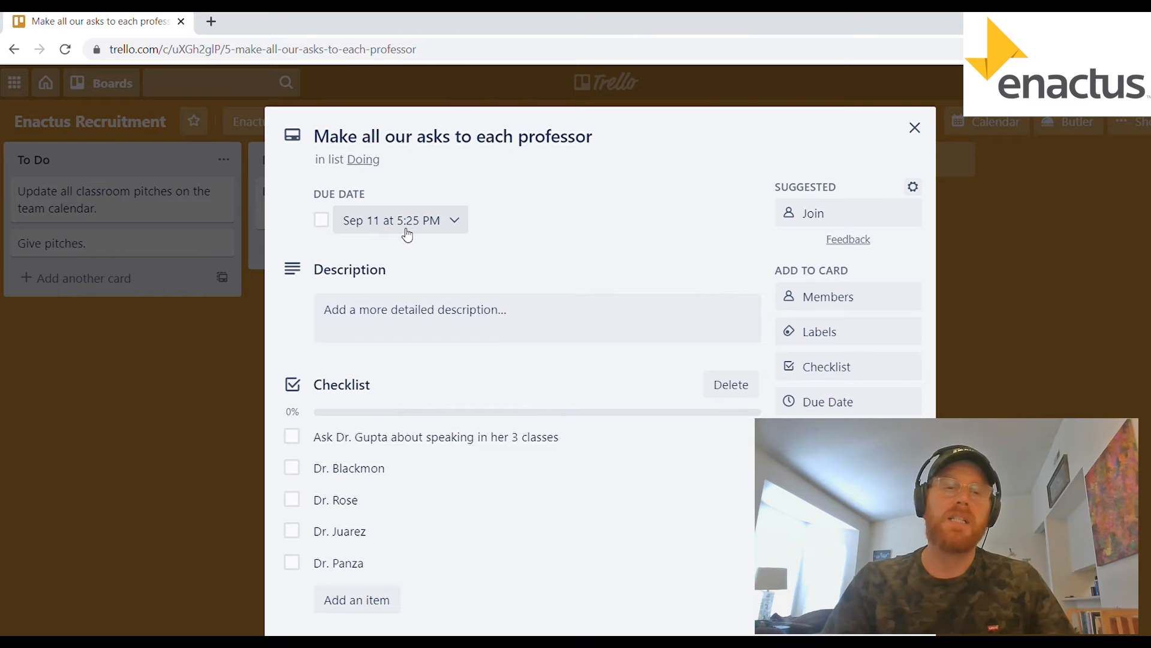
scroll("down", 3)
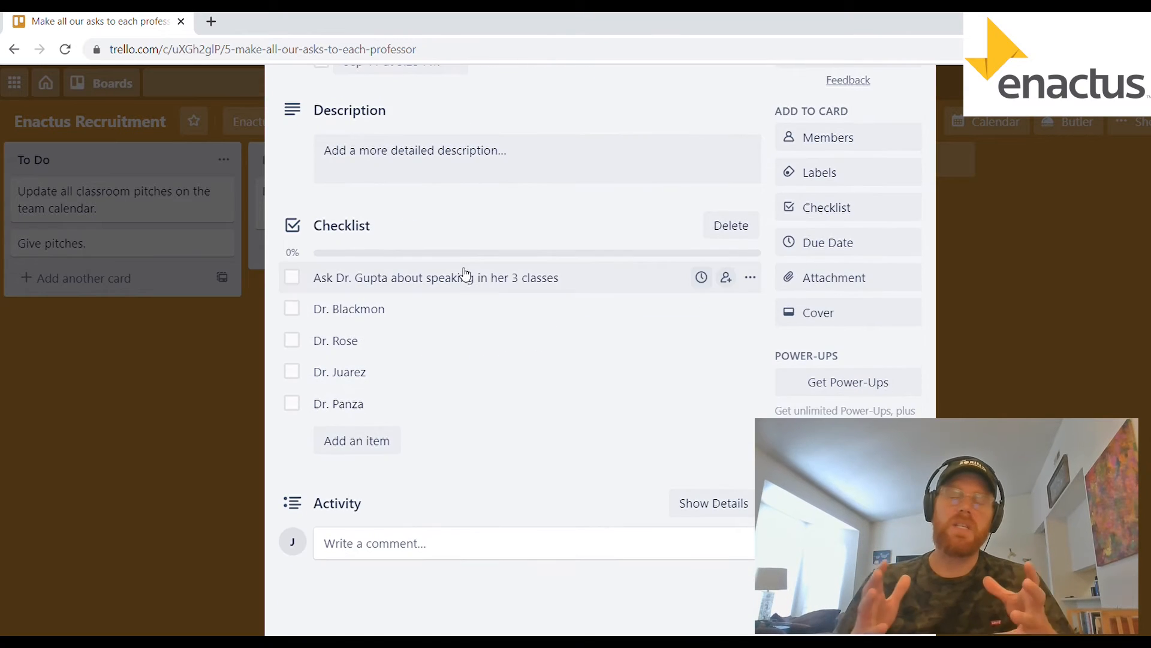
mouse_move(352, 345)
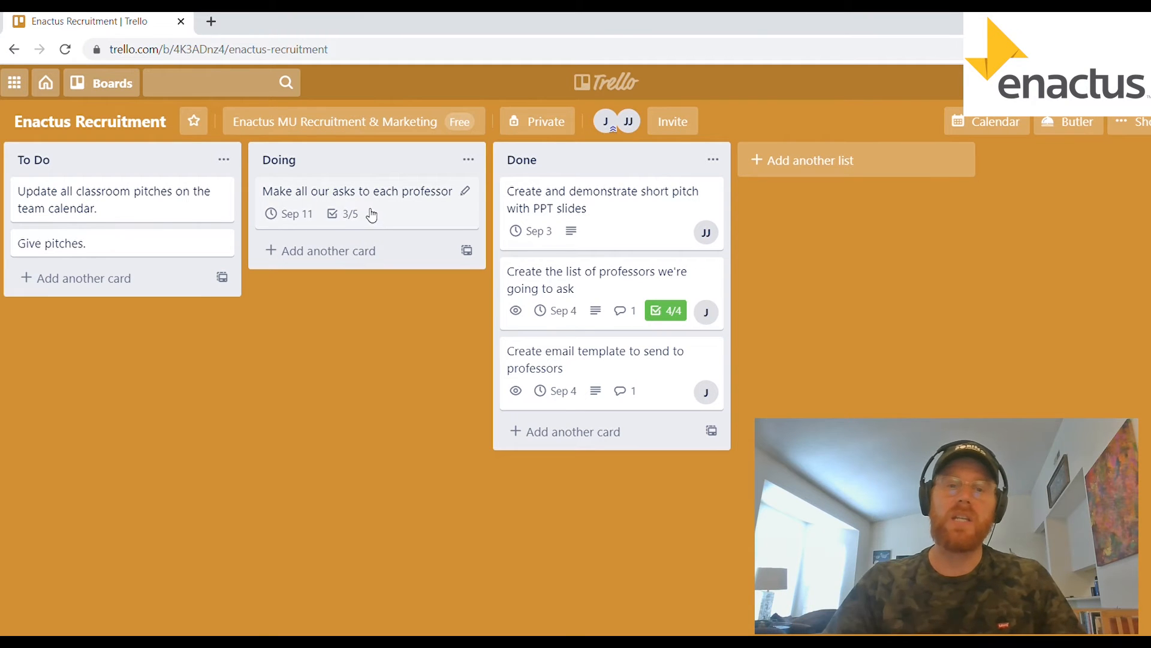
left_click(358, 191)
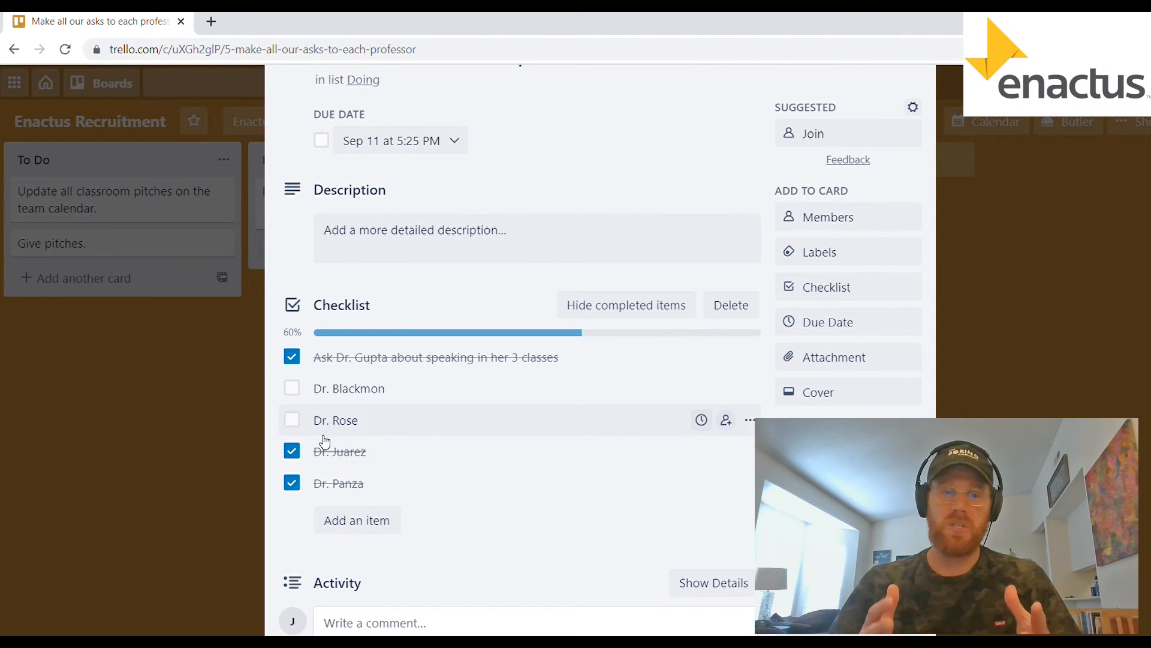
mouse_move(384, 397)
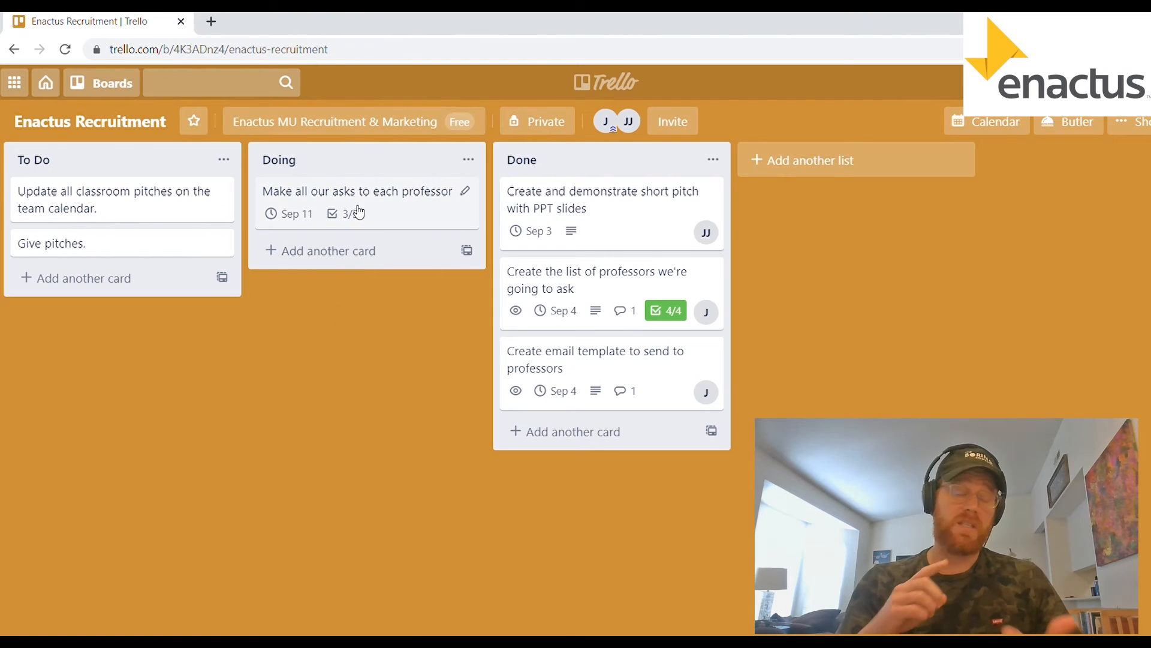
left_click(358, 191)
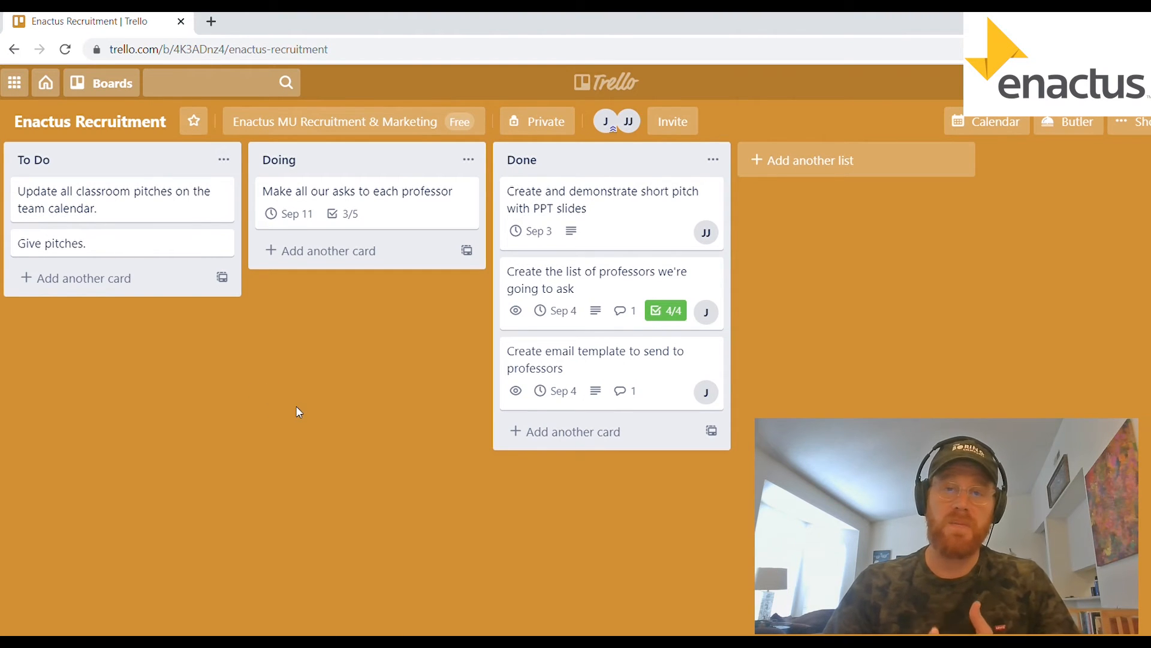
mouse_move(304, 413)
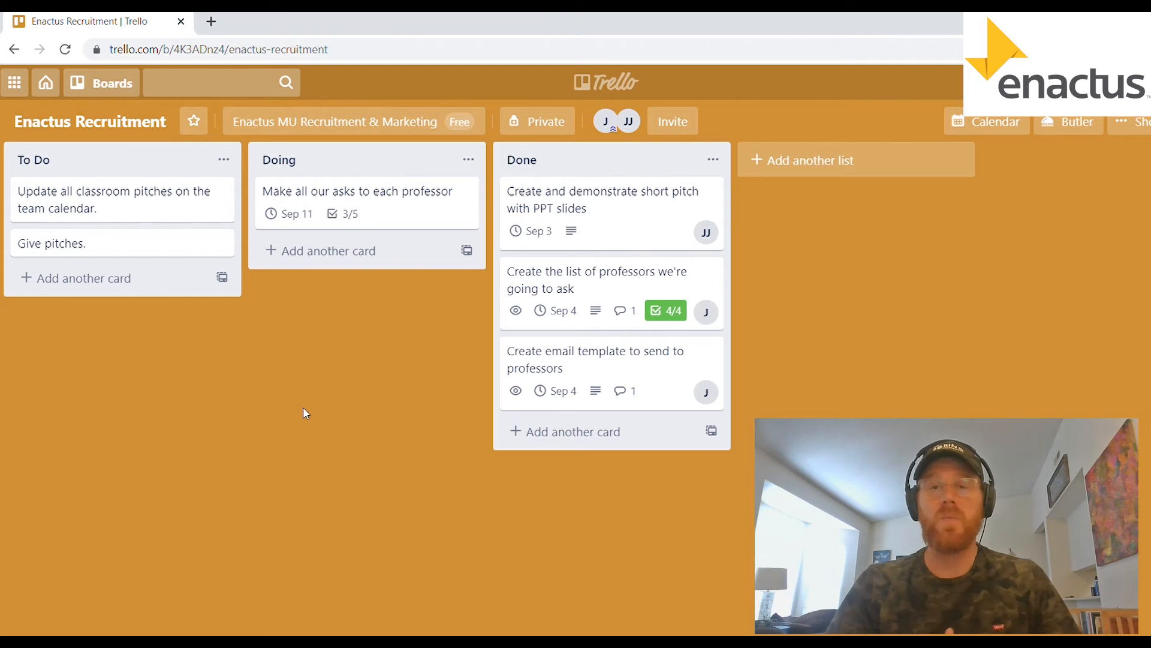